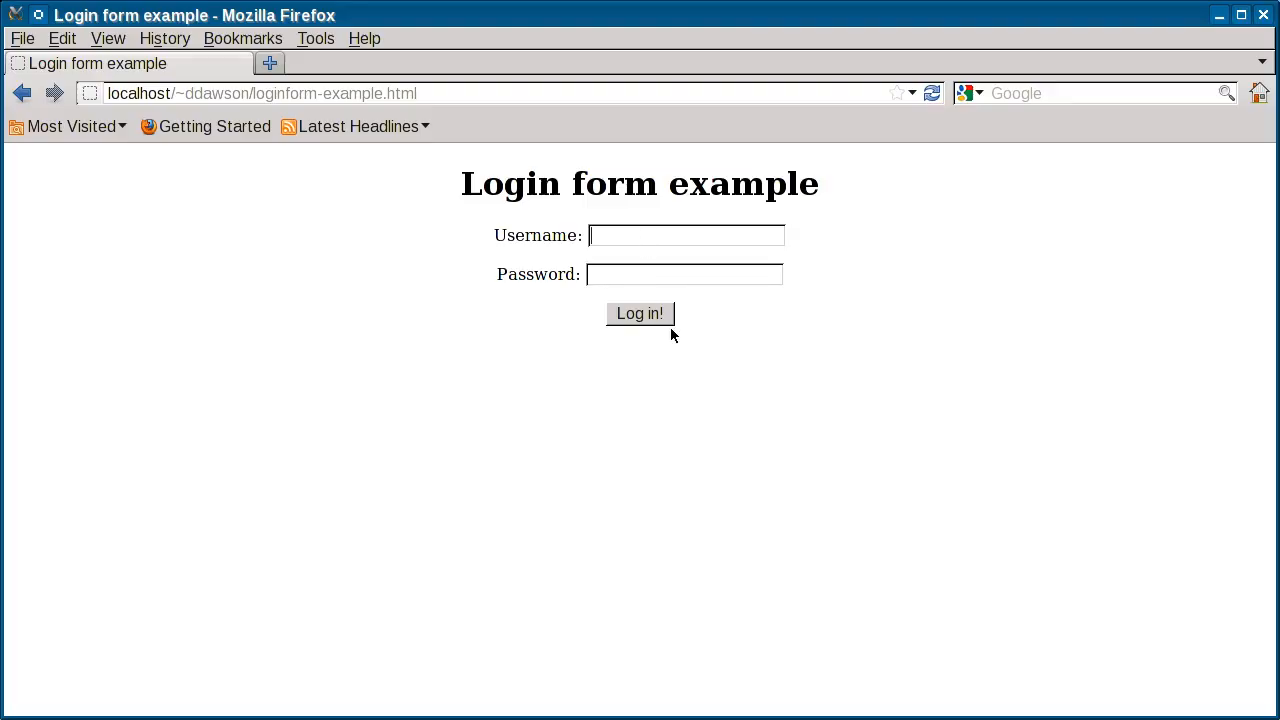
Enter 'username' and 'password' in the form and save them as a new login via Save login info
text(username)
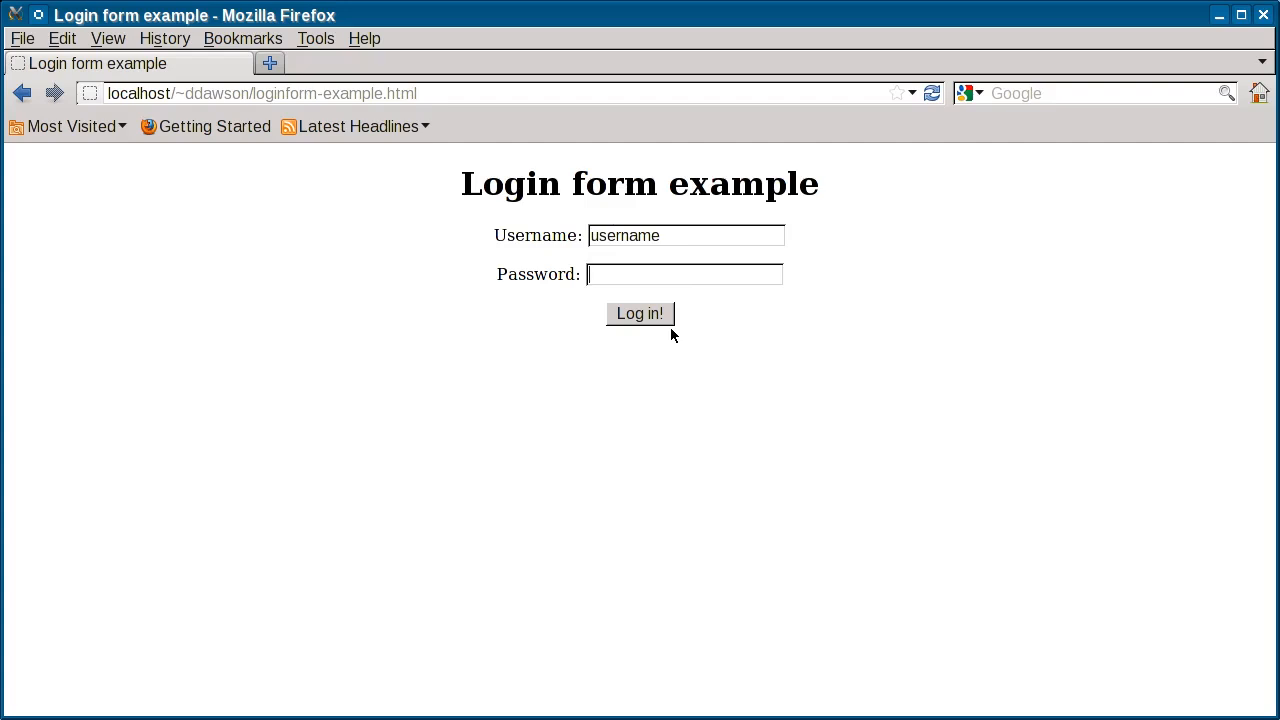
text(password)
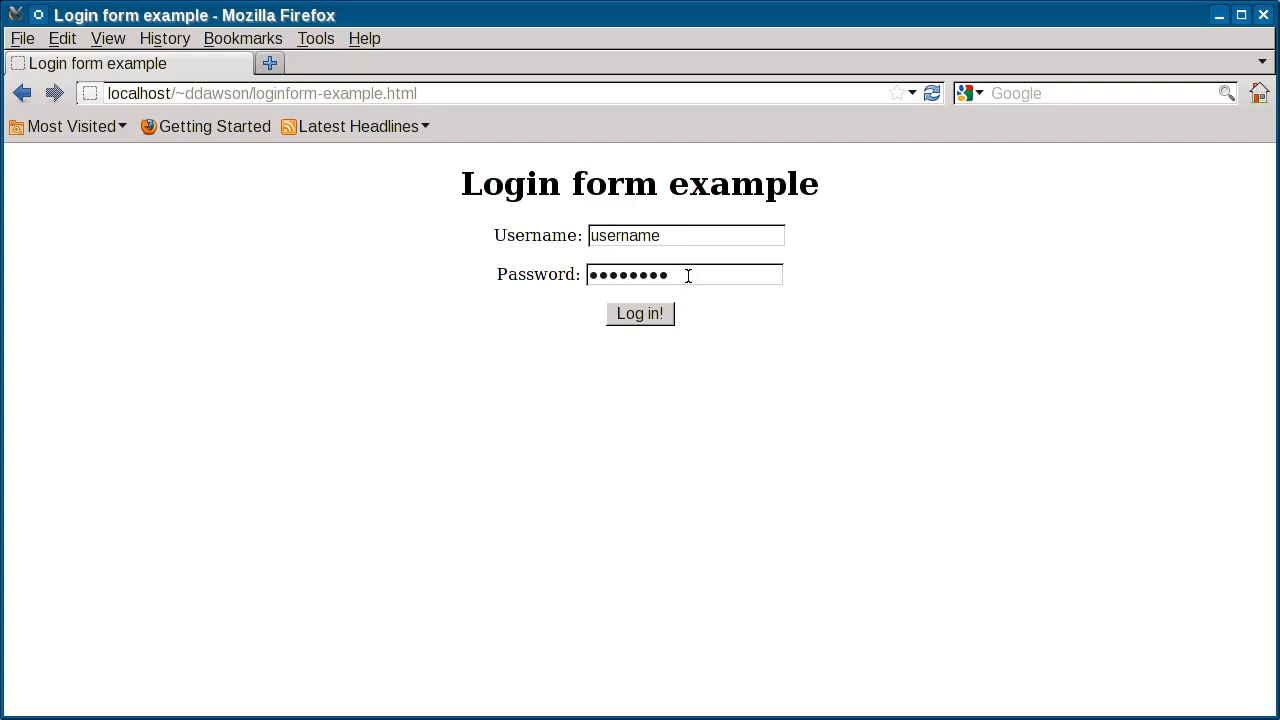
right_click(688, 274)
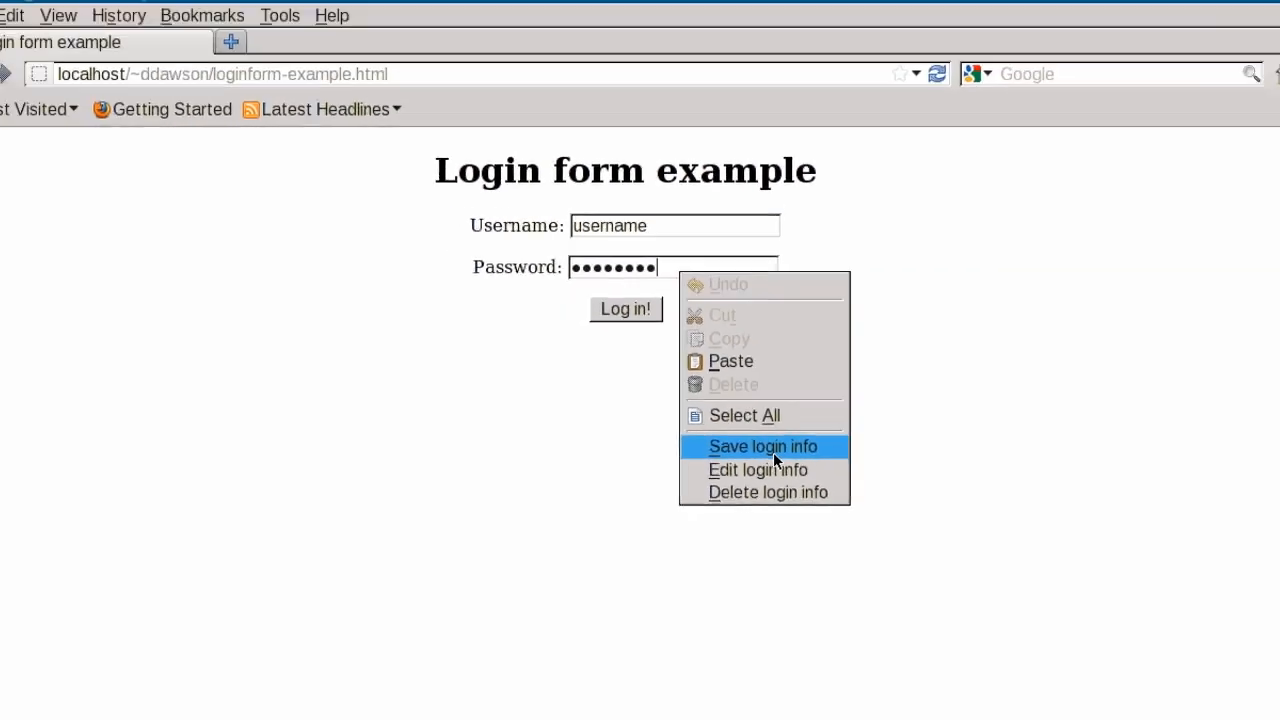
click(762, 446)
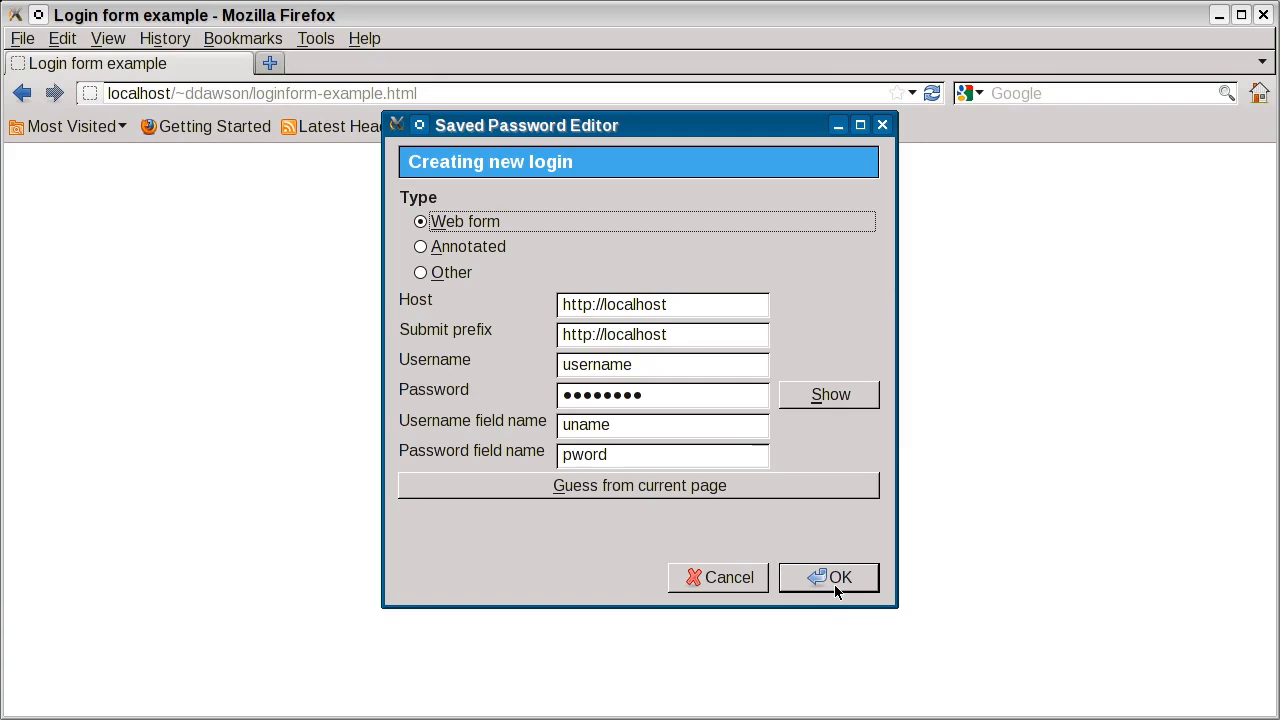
click(840, 576)
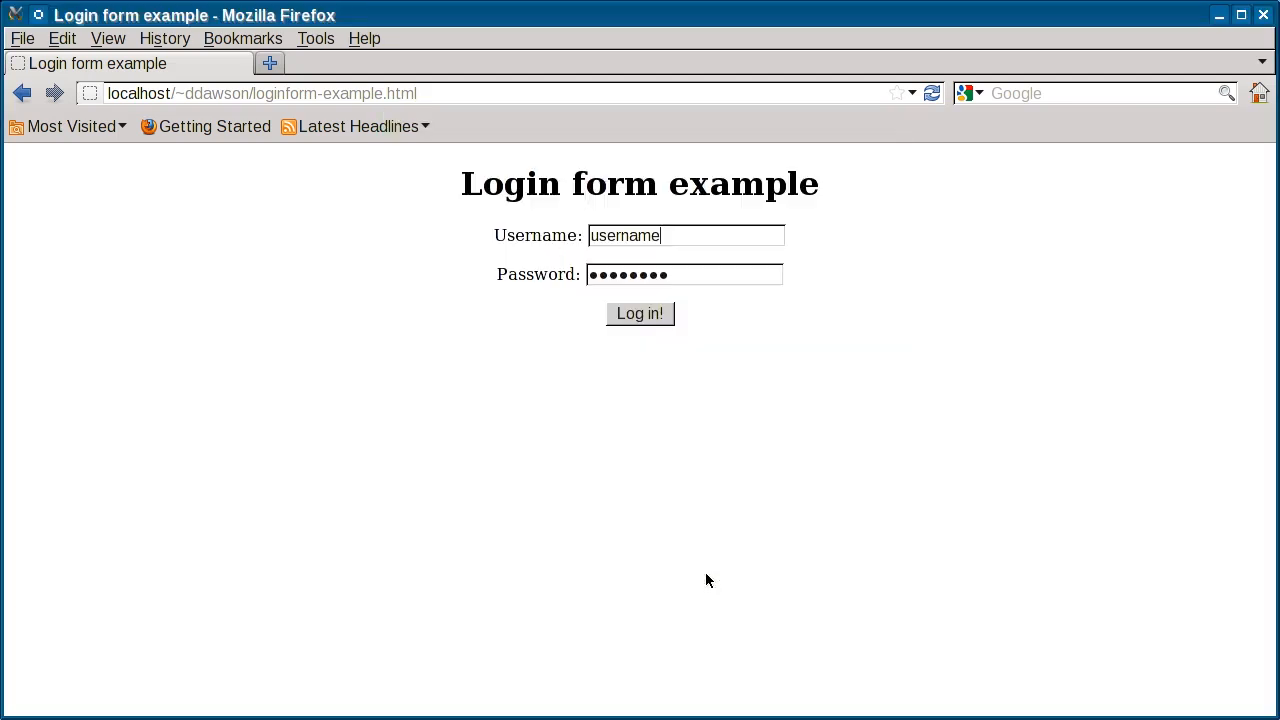
Save a second login for username2 from the form, reopen it with Edit login info, then close the editor
right_click(684, 236)
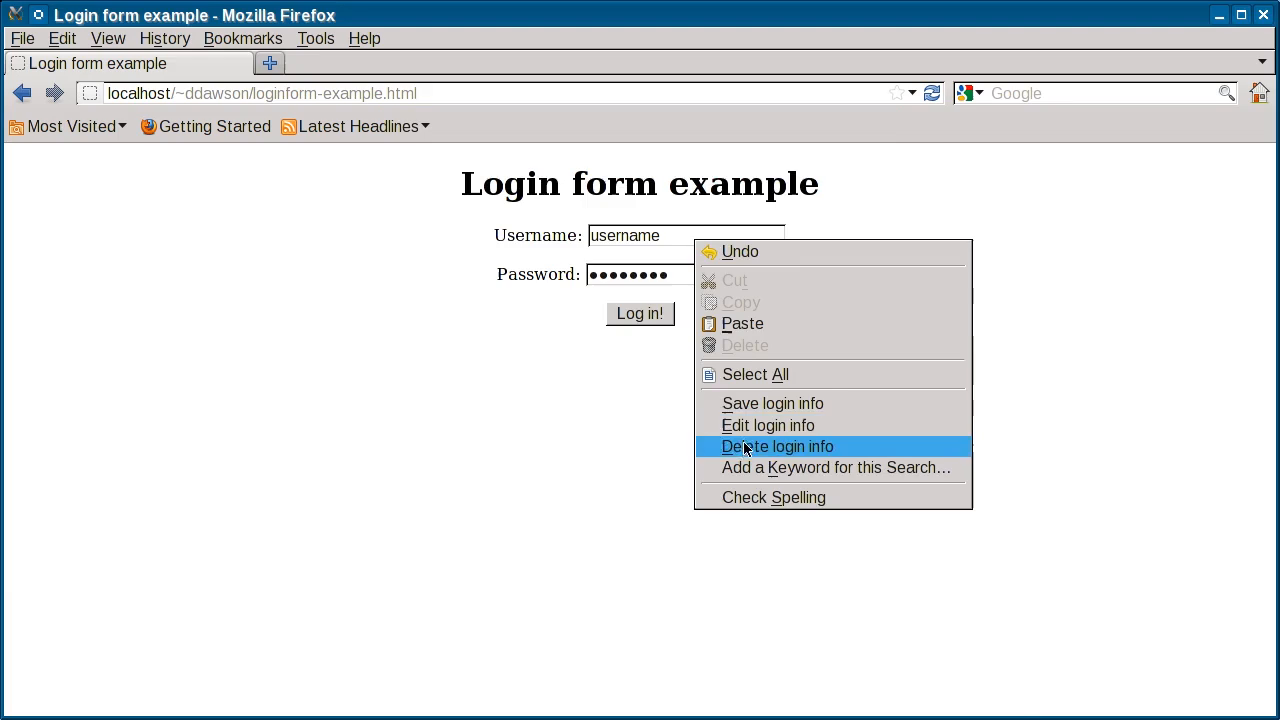
click(776, 446)
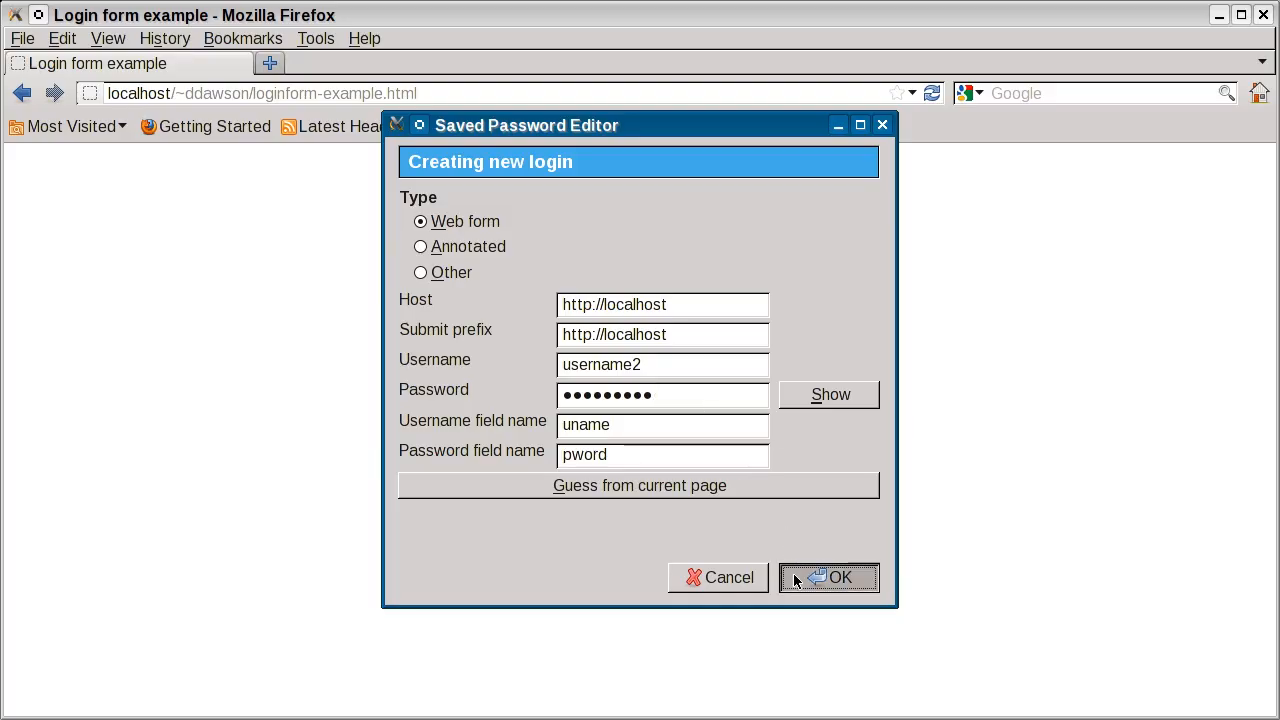
click(840, 576)
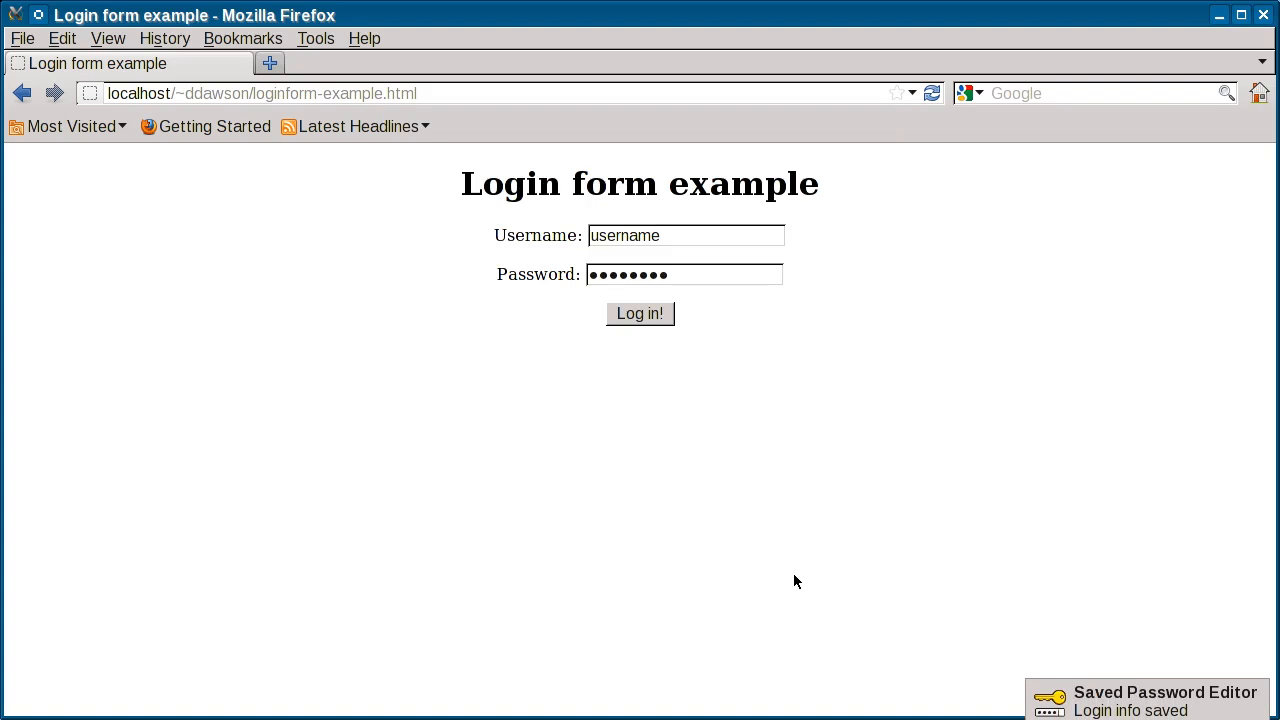
right_click(684, 236)
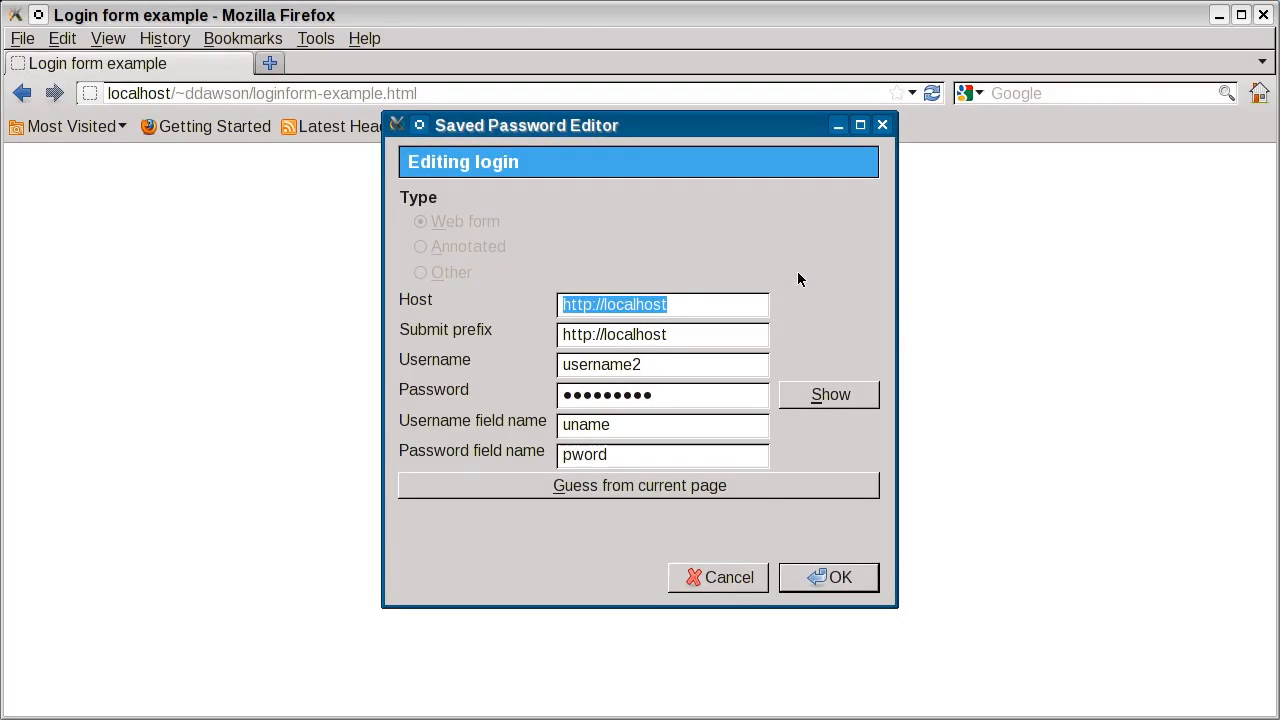
click(716, 576)
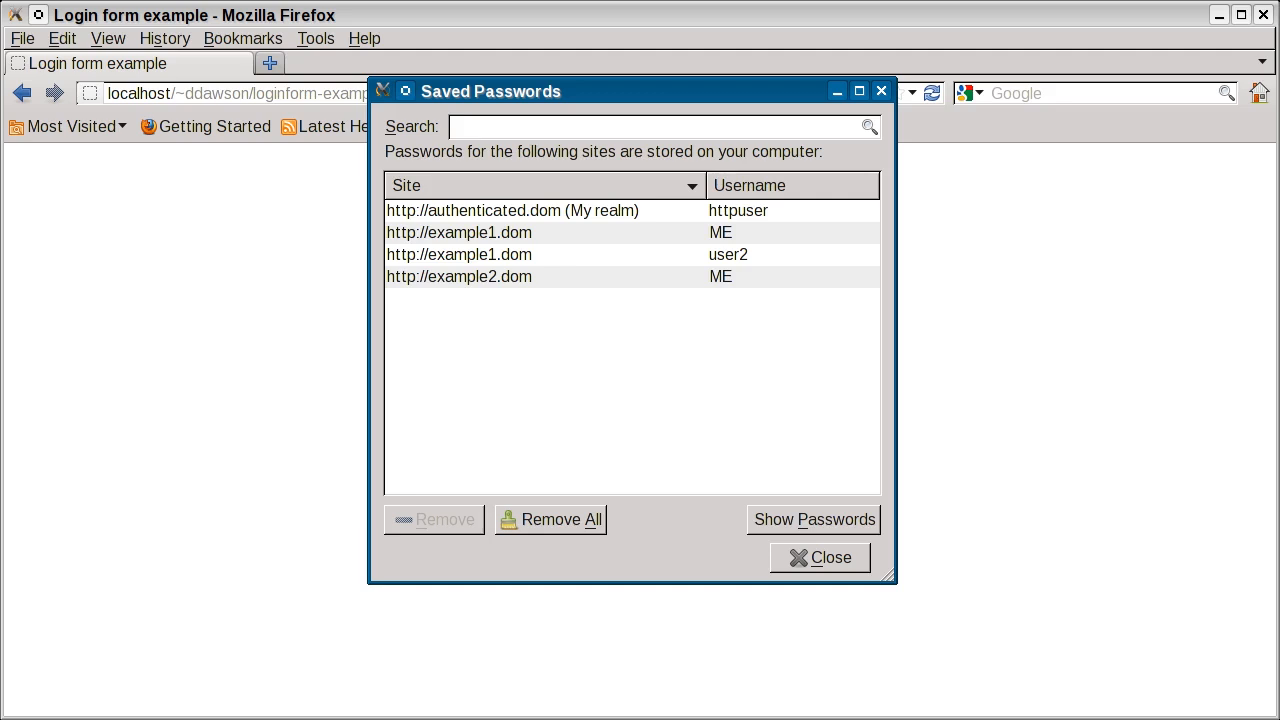
Close the Saved Passwords window and bring up Tools > Options
click(820, 556)
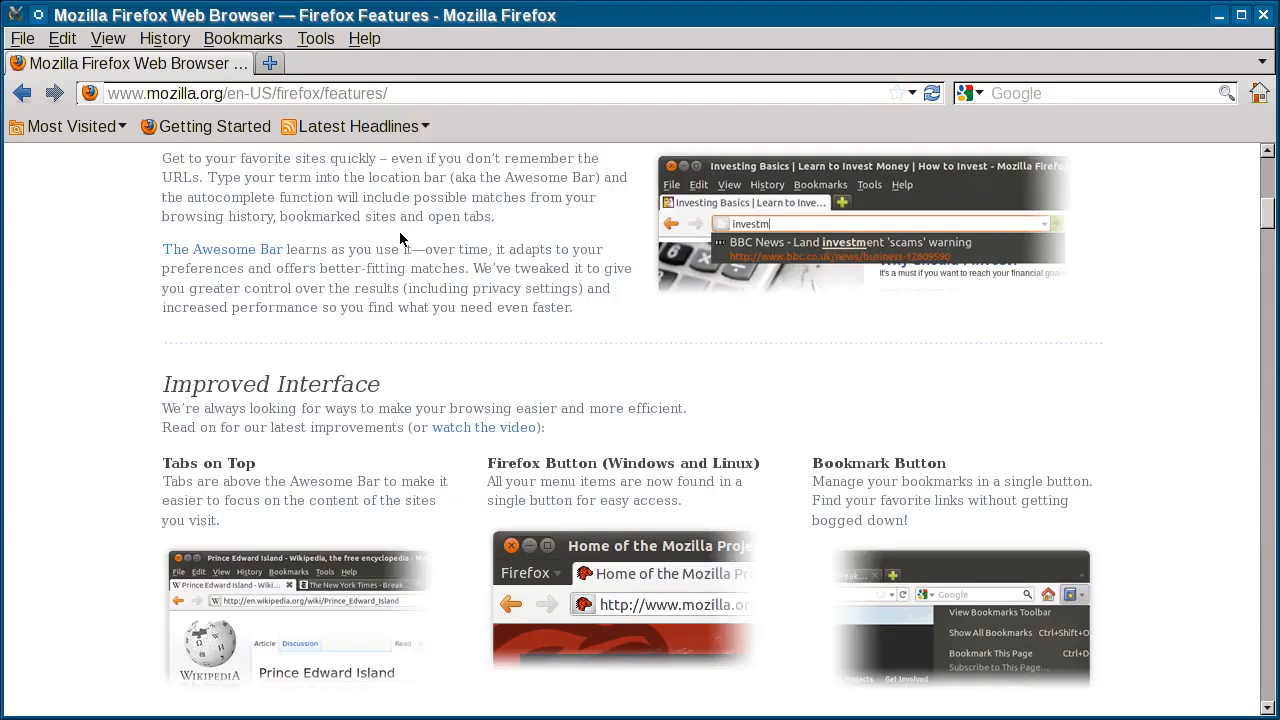
click(316, 38)
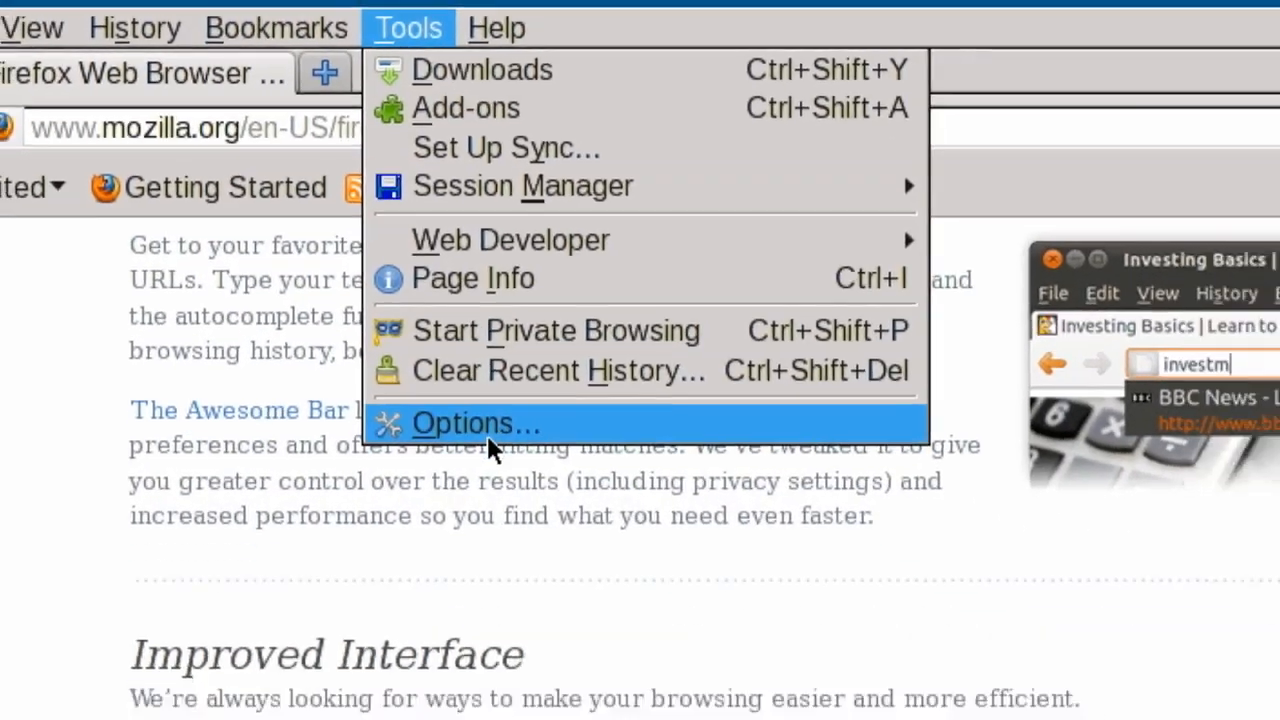
click(476, 424)
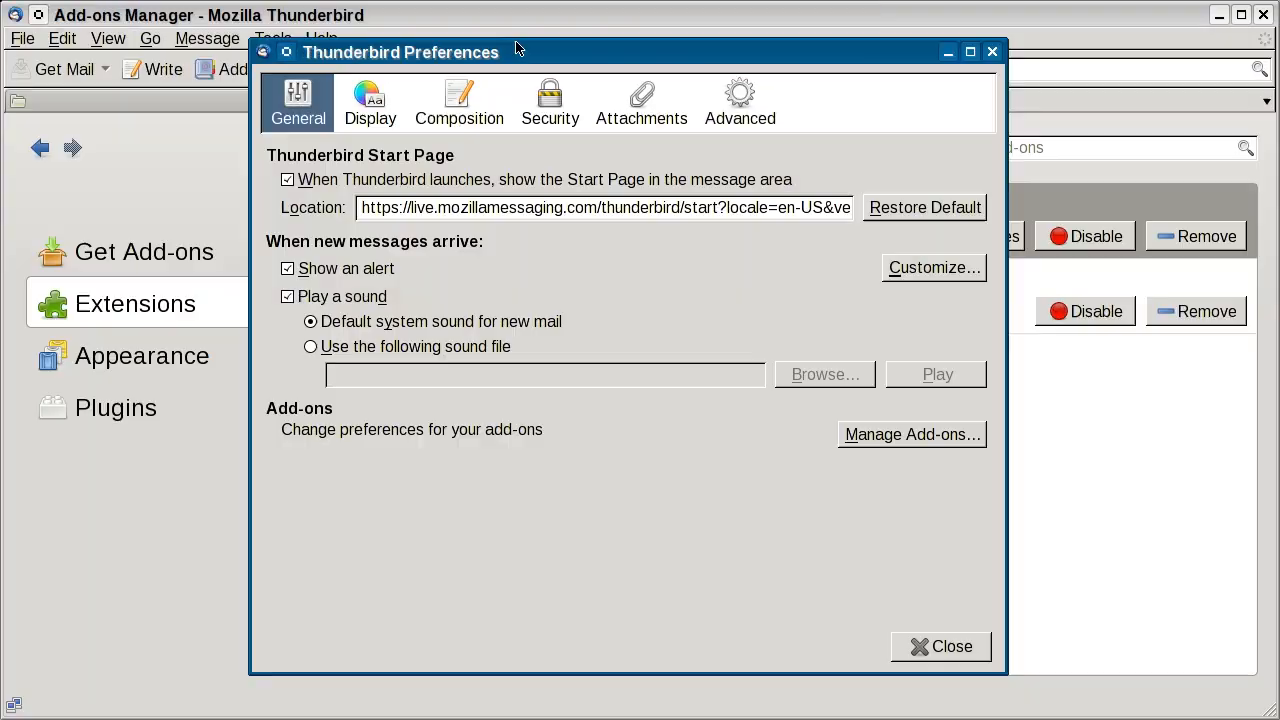
mouse_move(550, 100)
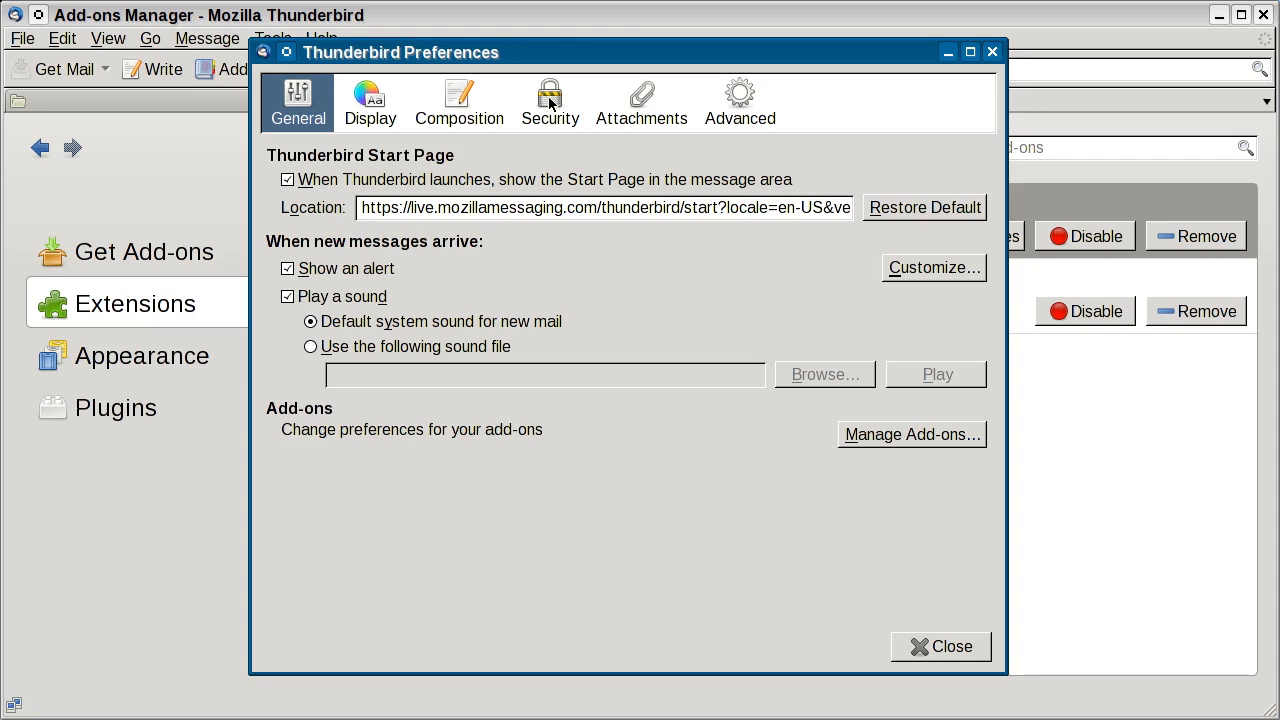
Show the Passwords tab of Thunderbird's Security preferences
click(550, 100)
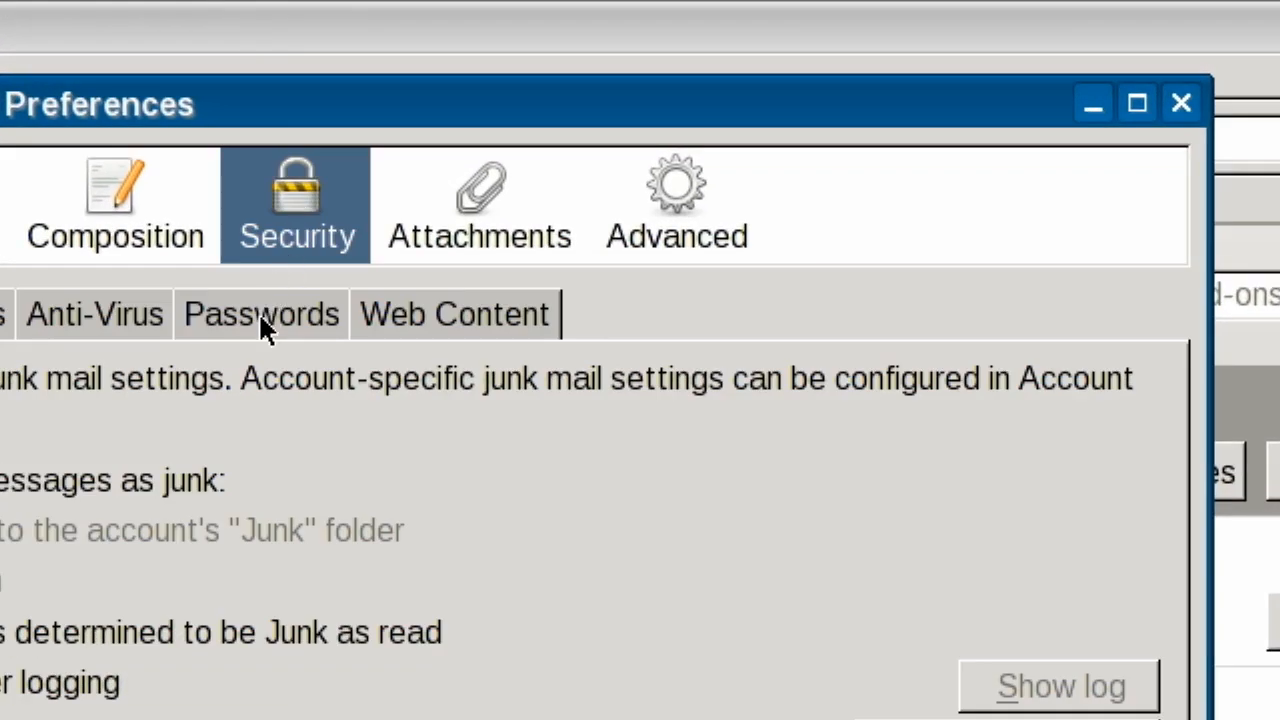
click(260, 312)
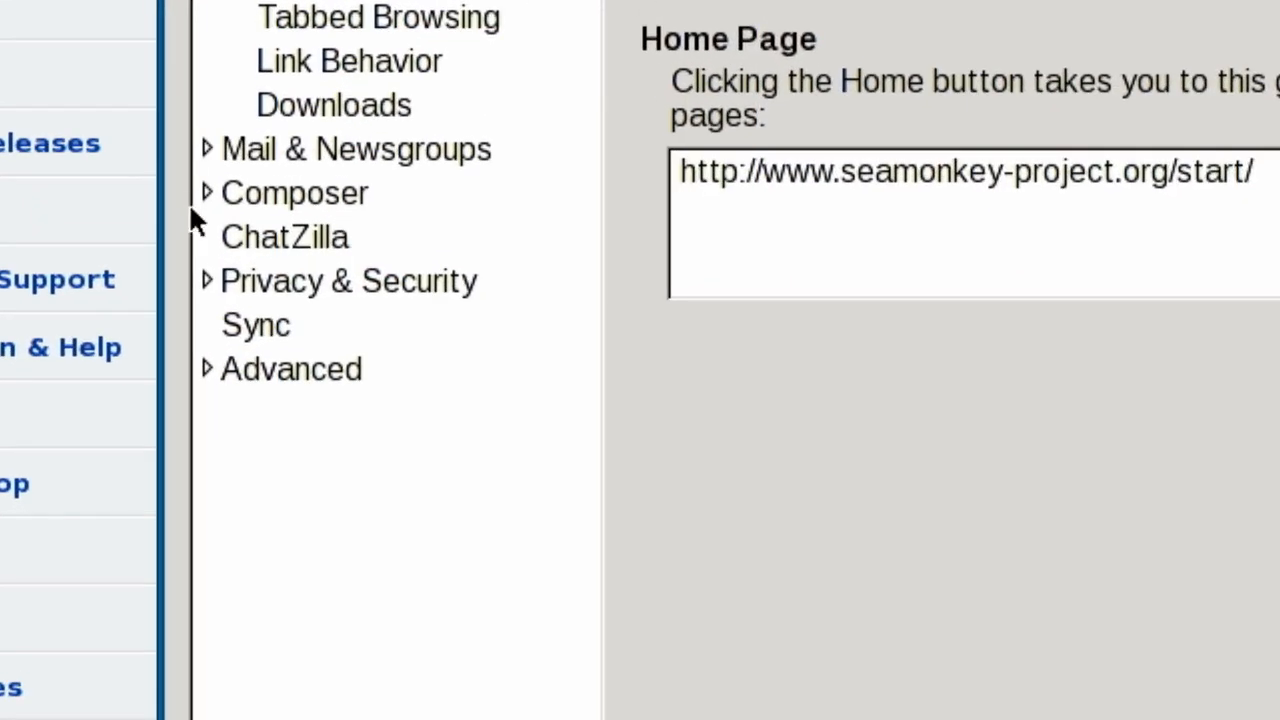
Show SeaMonkey's Privacy & Security Passwords page and open Manage Stored Passwords
click(208, 280)
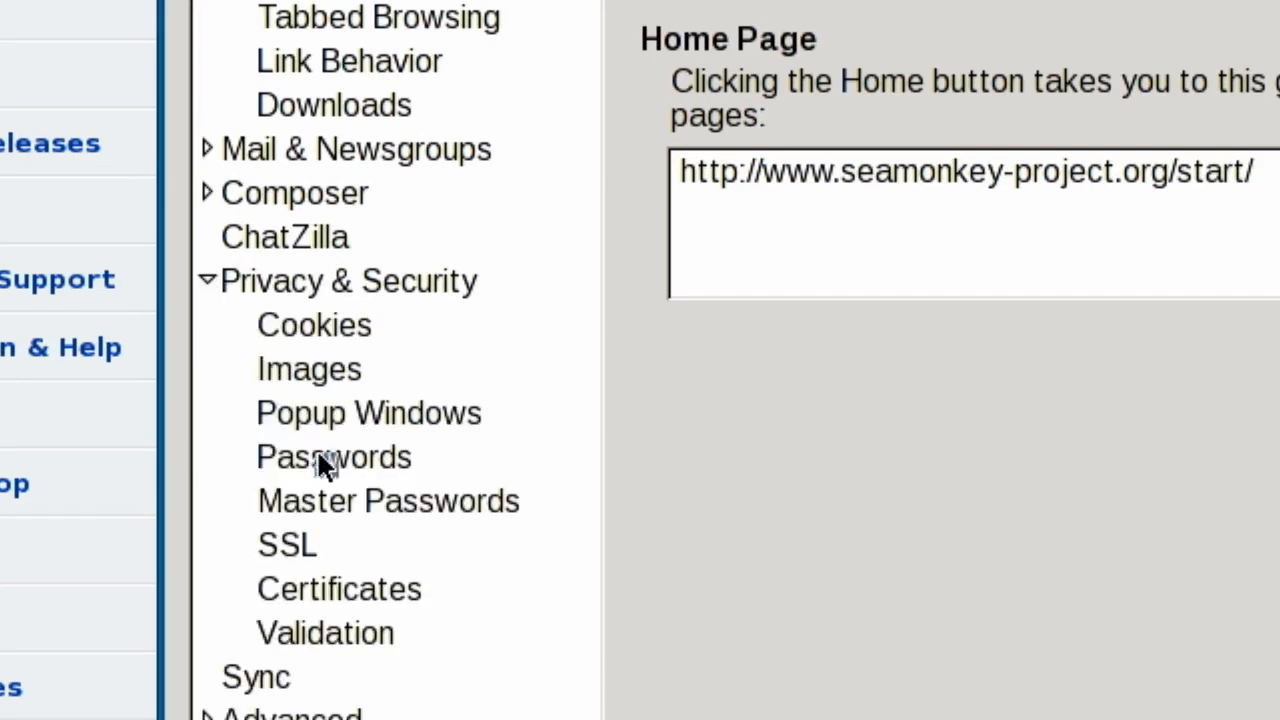
click(332, 456)
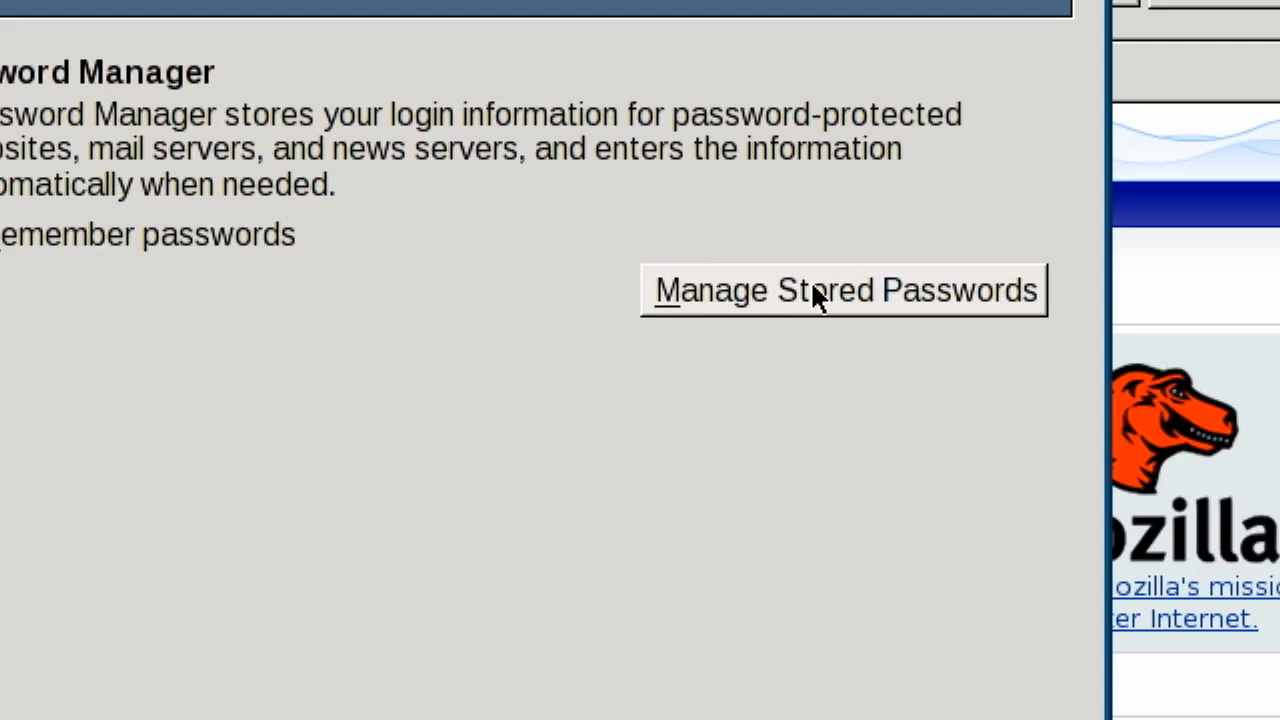
click(840, 290)
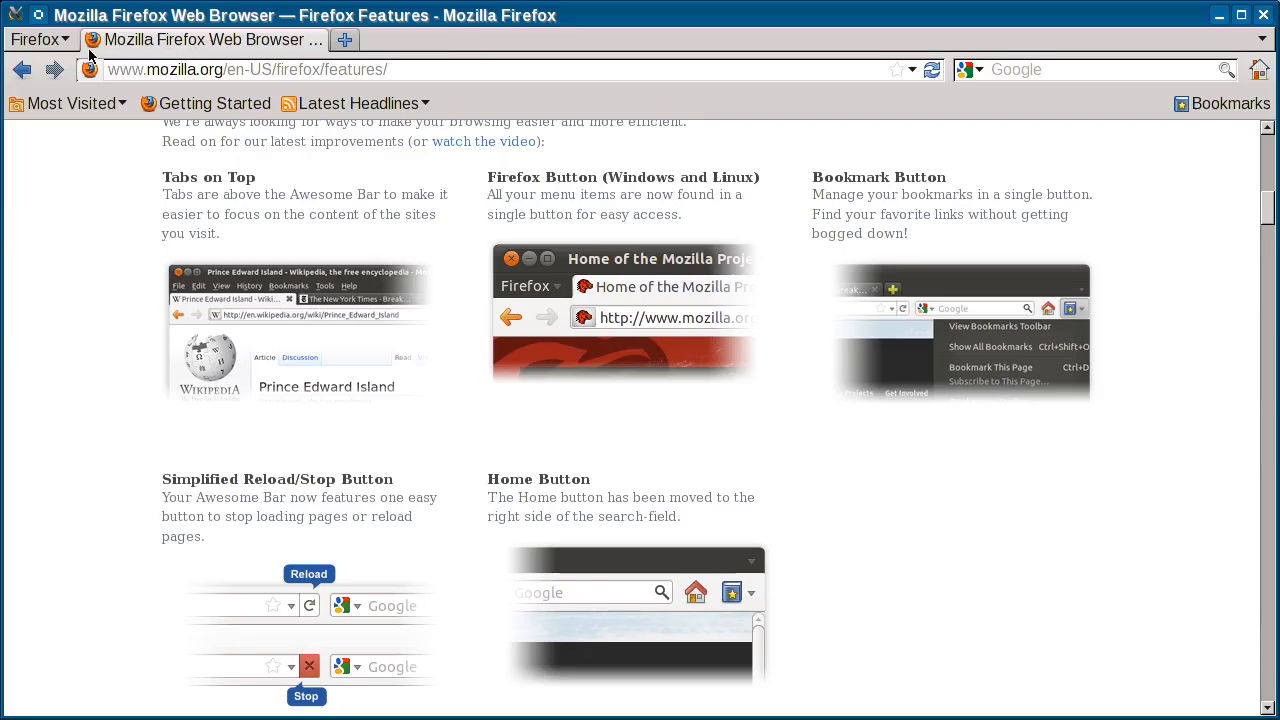
Open Saved Passwords from the Firefox menu, select the example1.dom login and dismiss its context menu
click(40, 40)
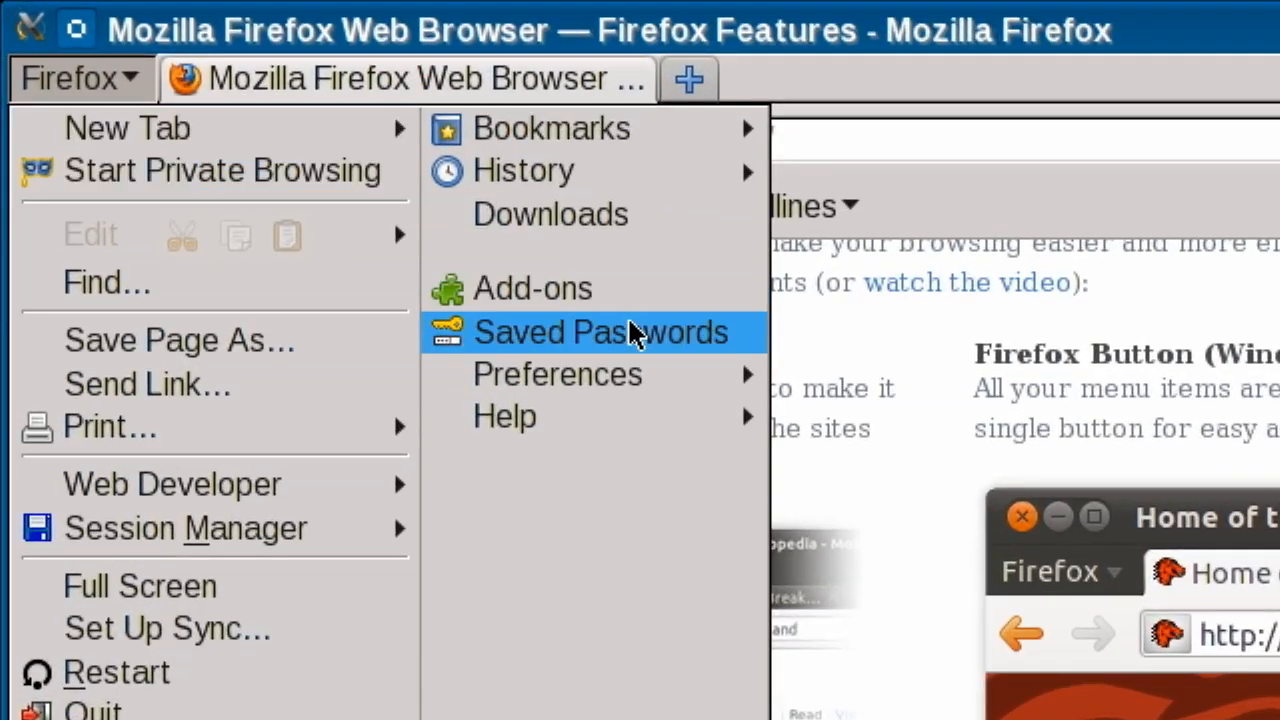
click(600, 332)
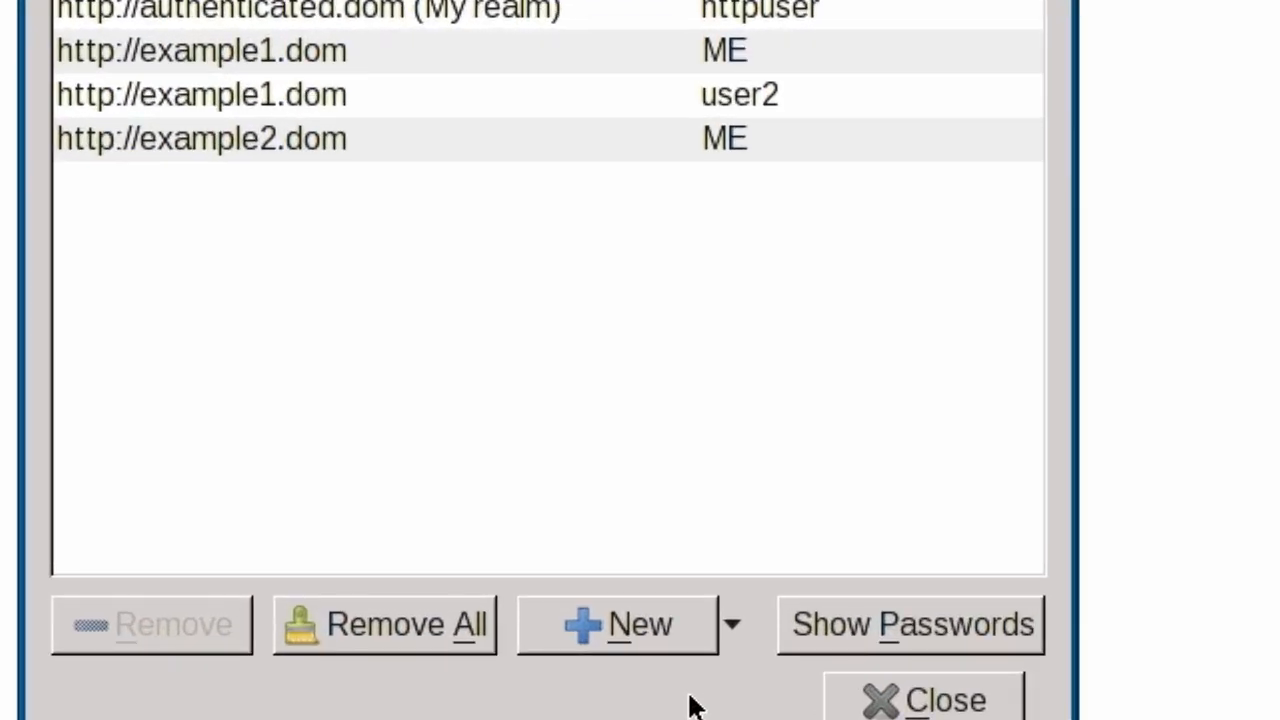
mouse_move(416, 62)
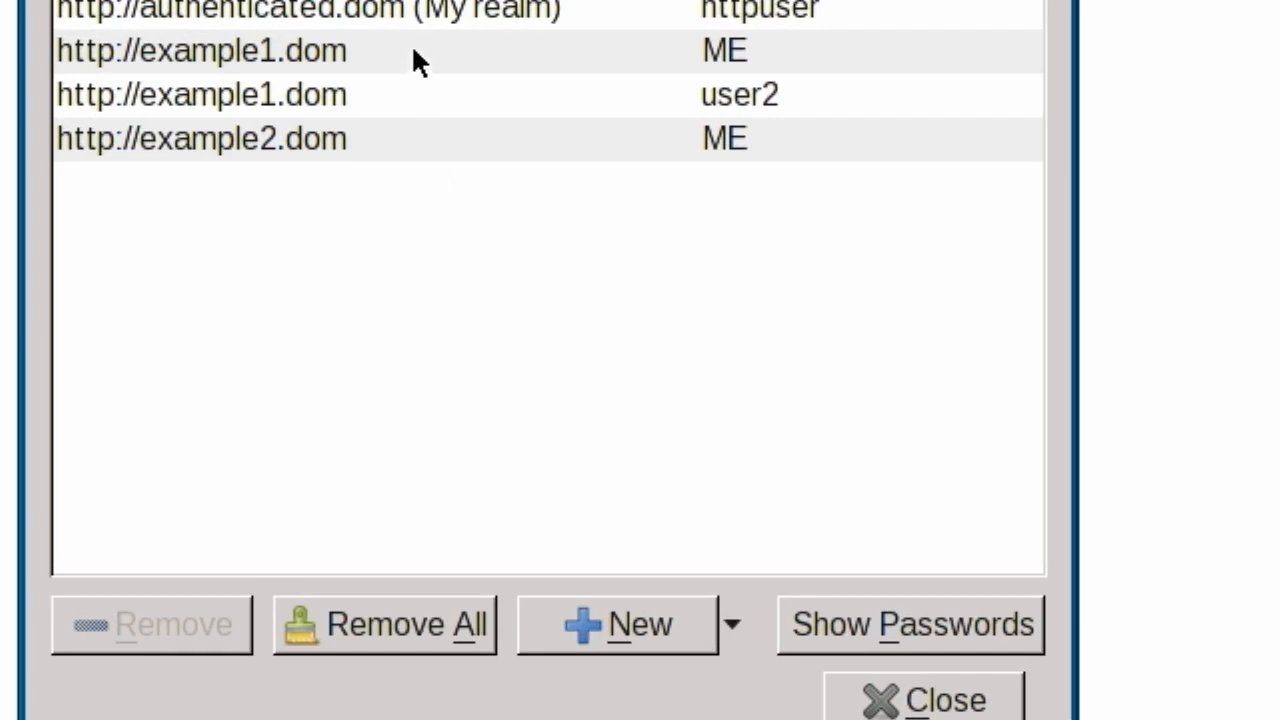
click(200, 50)
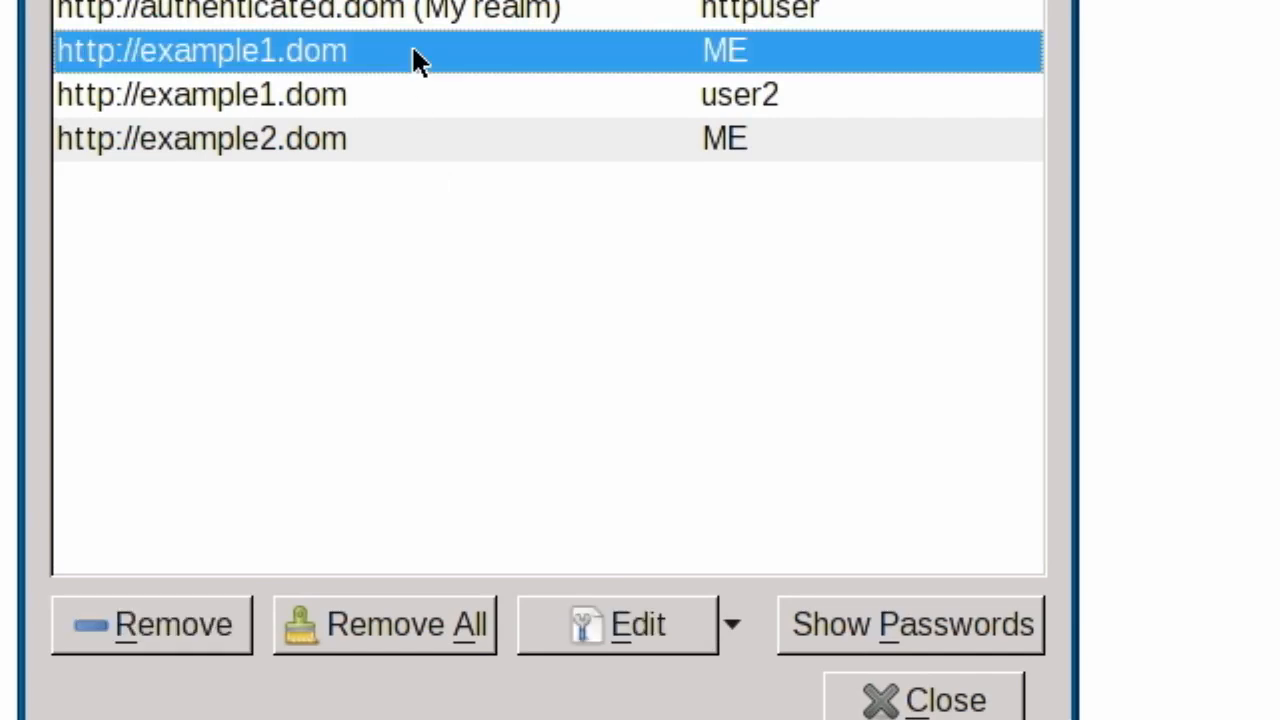
right_click(412, 52)
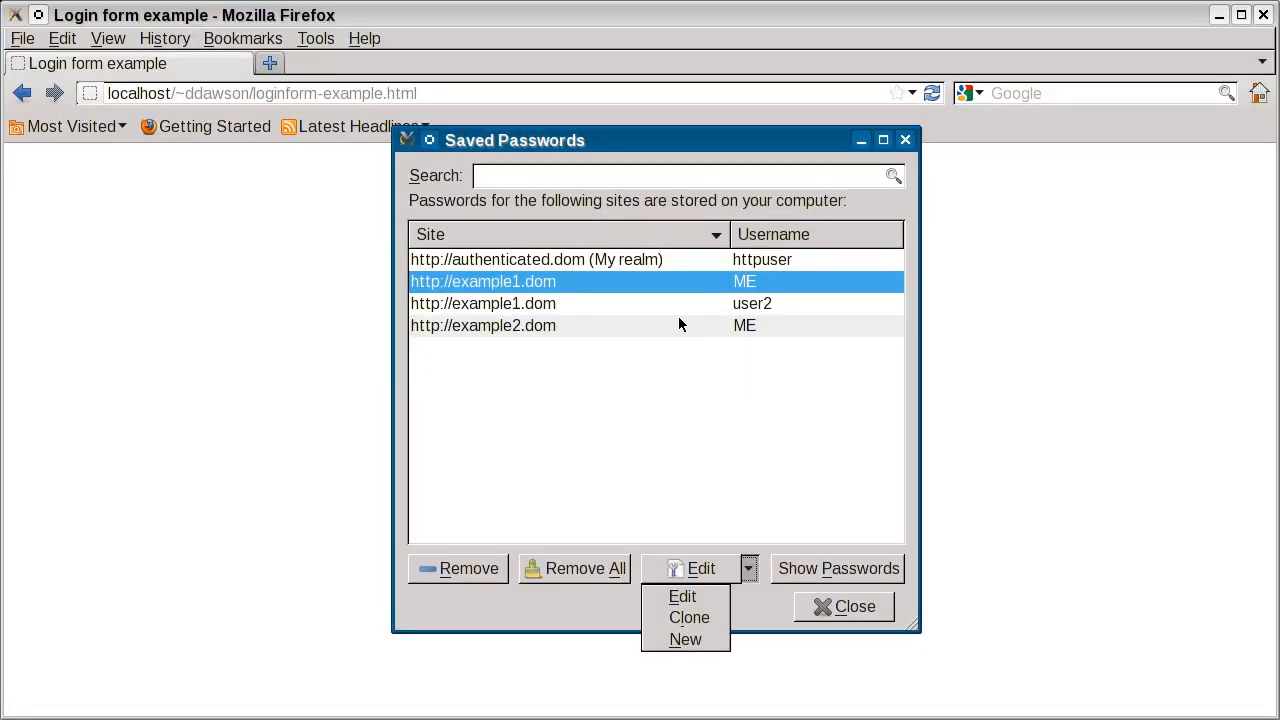
click(684, 640)
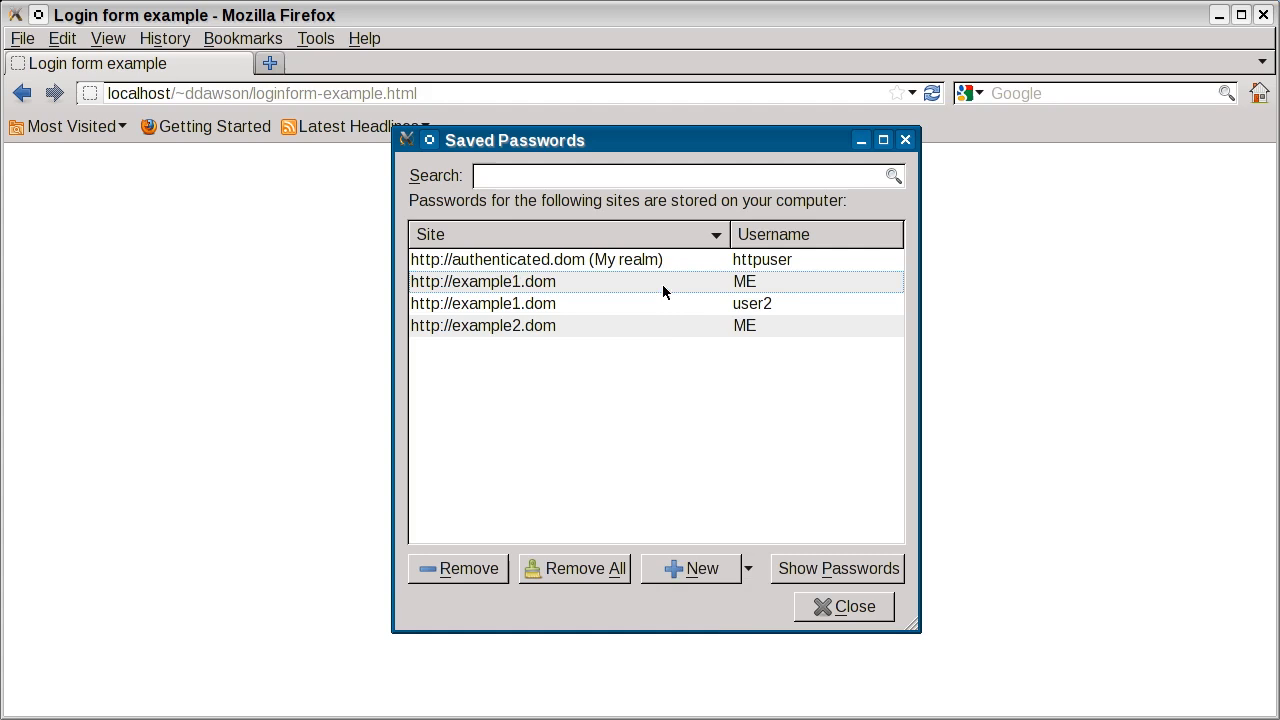
click(698, 568)
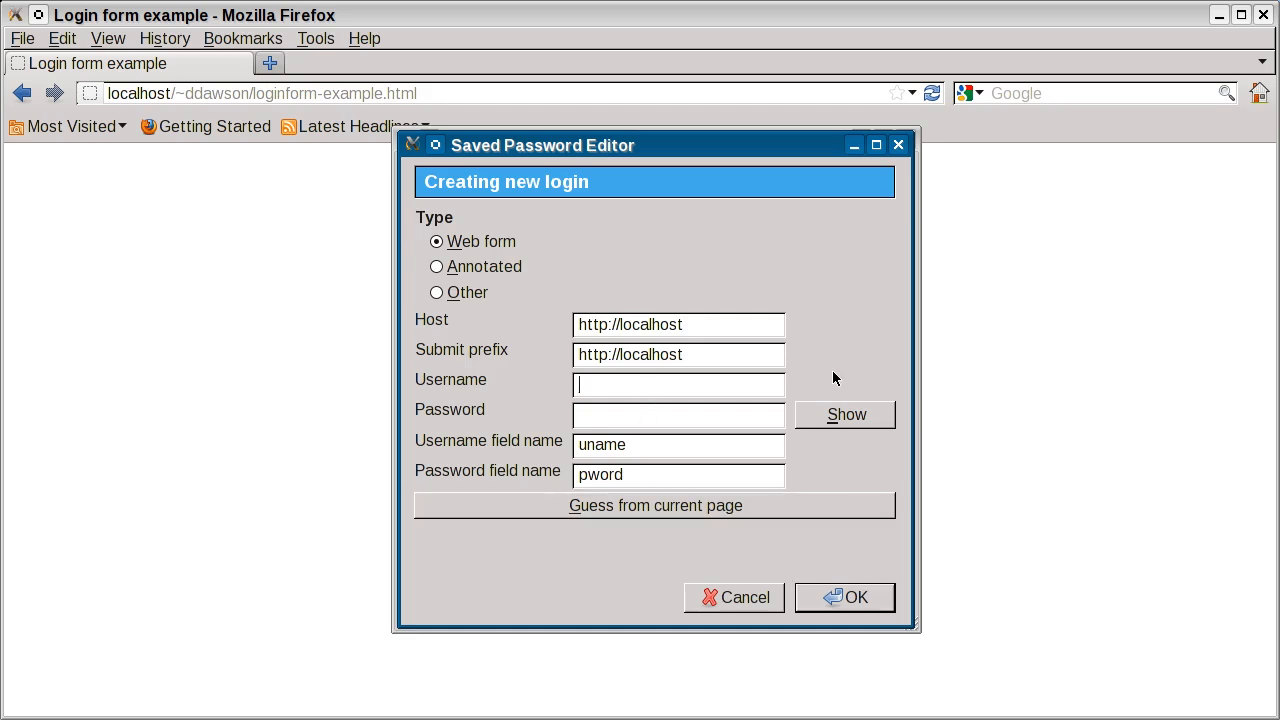
text(username)
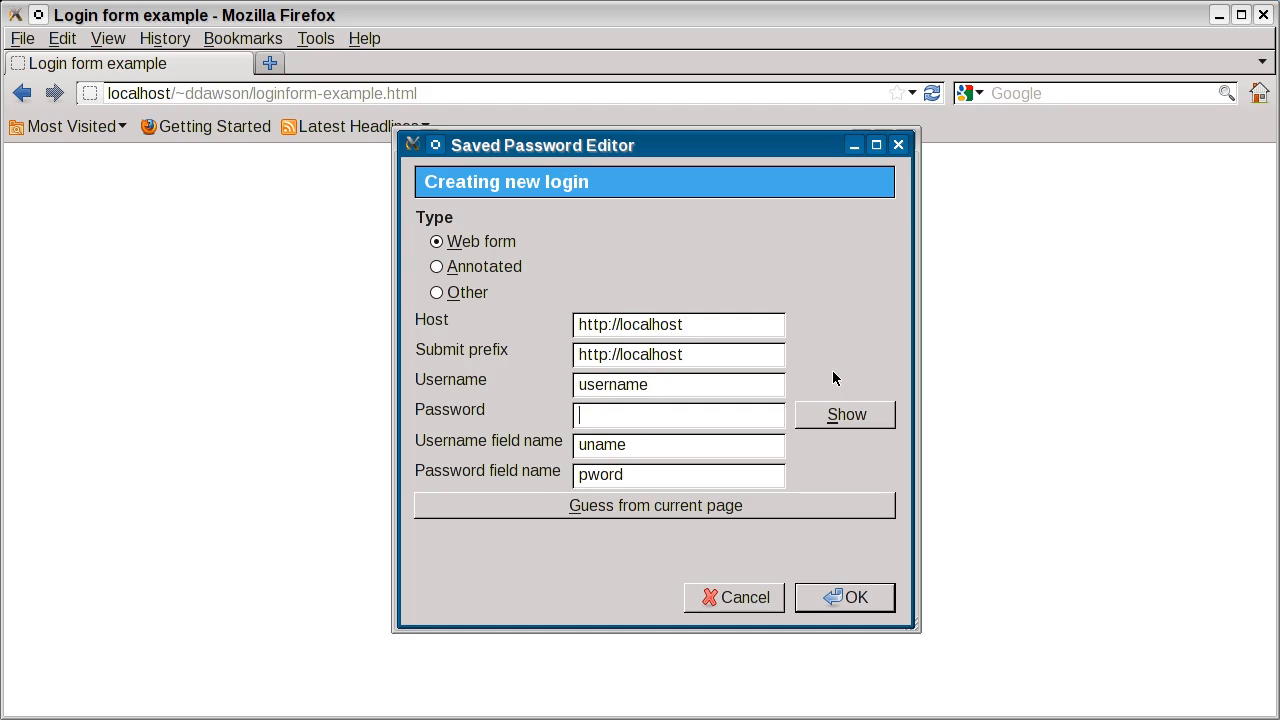
text(password)
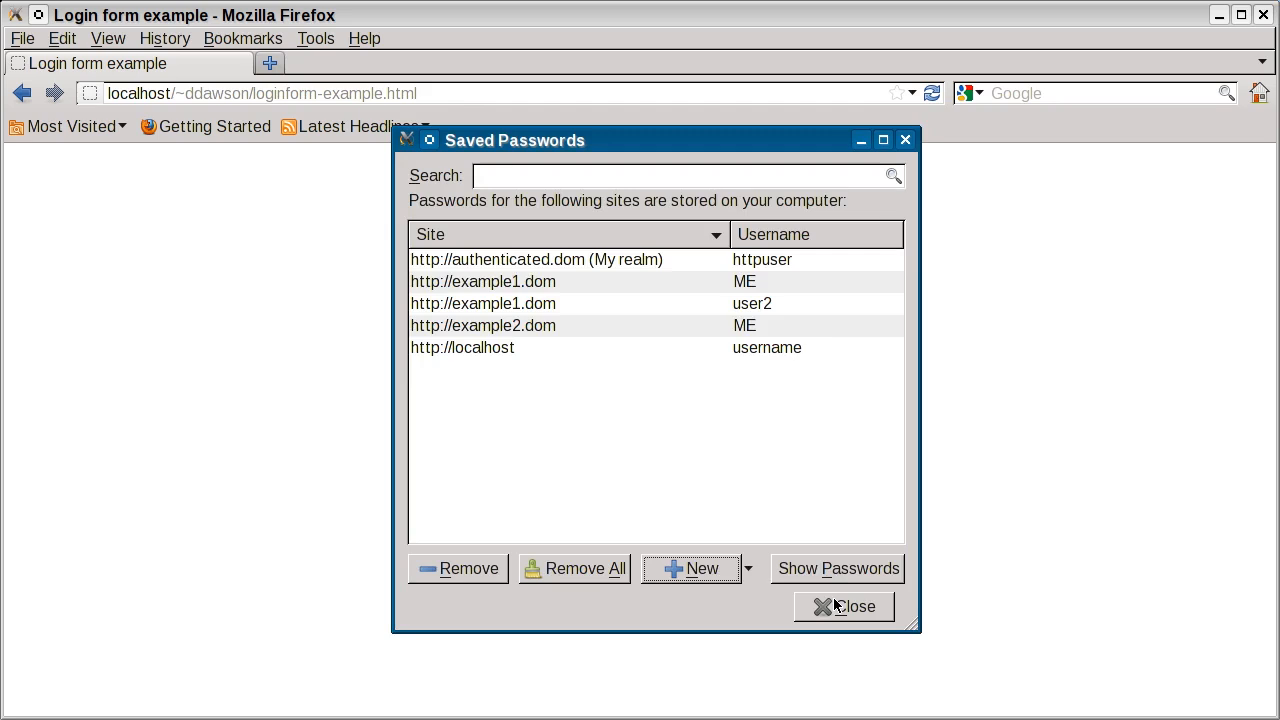
Select the localhost and localhost42 logins together and set both usernames to username-foo
click(462, 348)
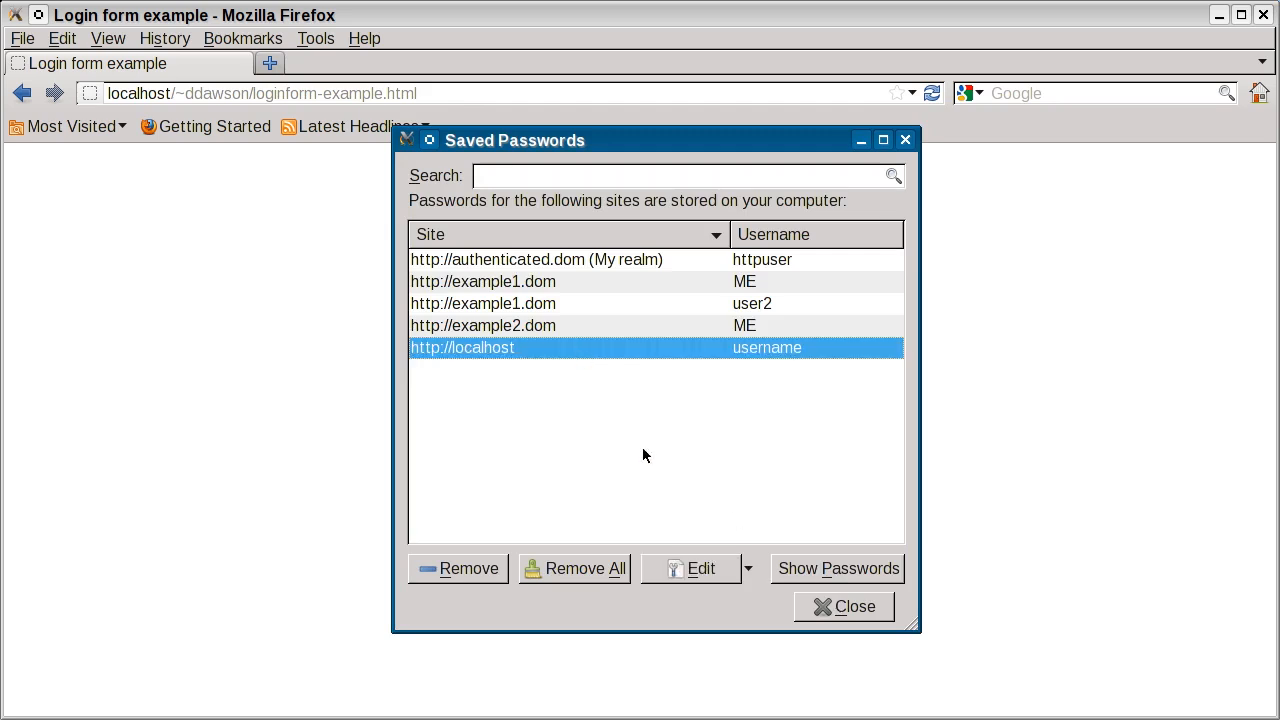
mouse_move(696, 568)
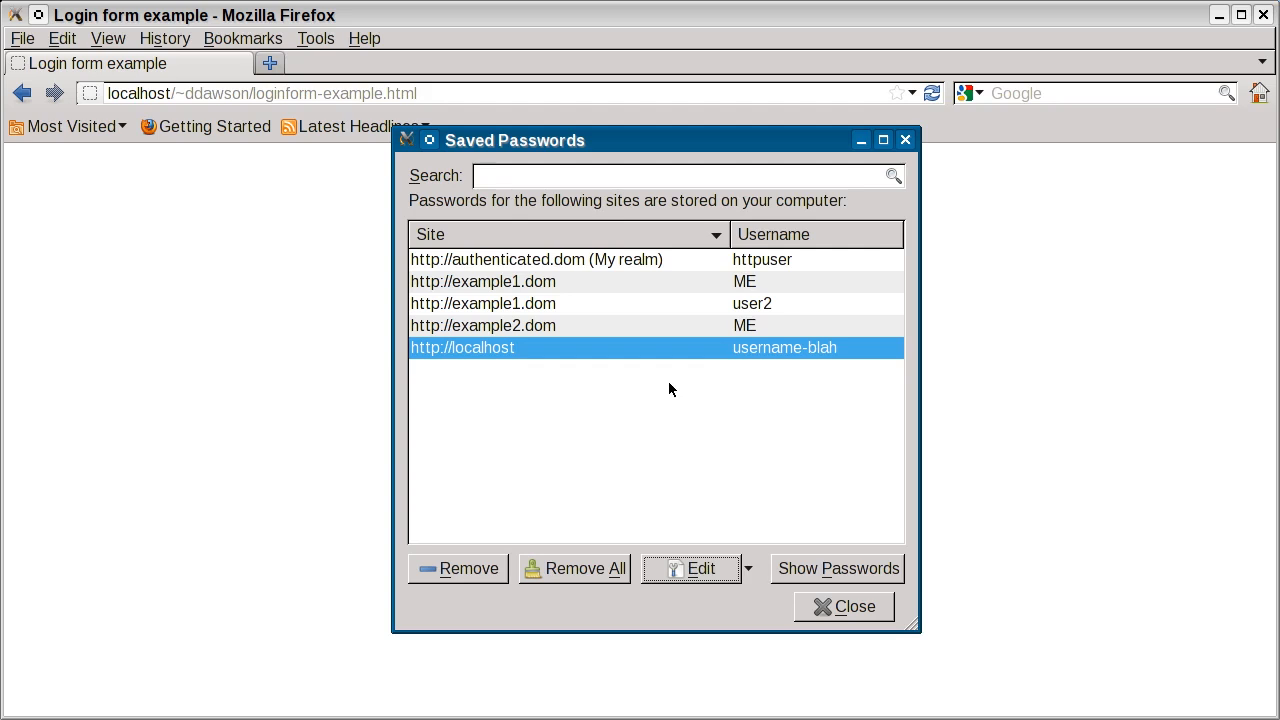
mouse_move(752, 568)
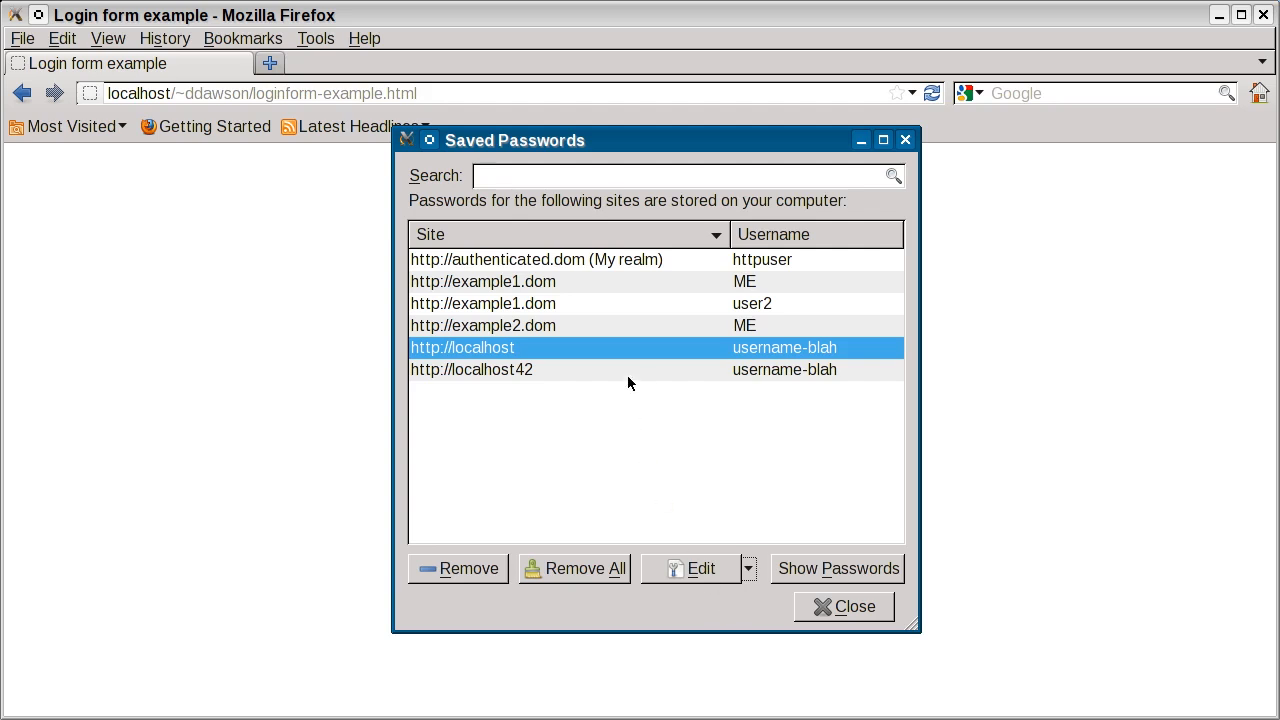
click(472, 368)
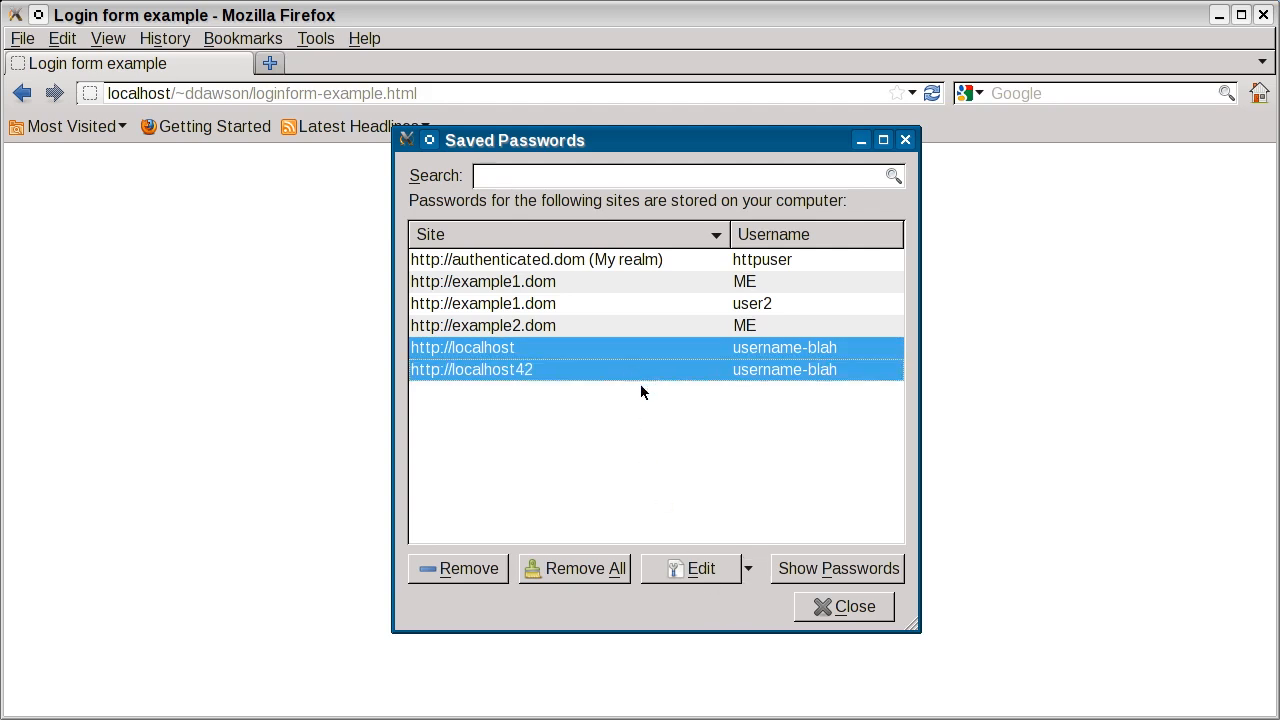
click(692, 568)
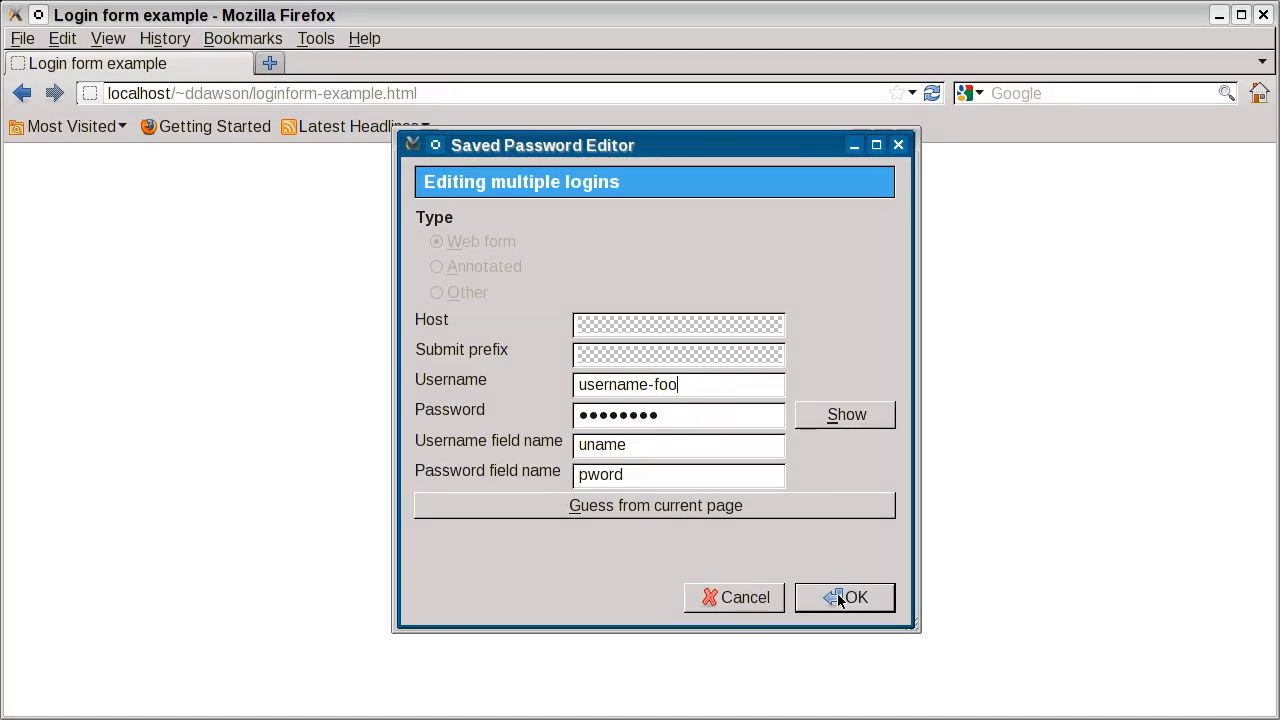
click(852, 596)
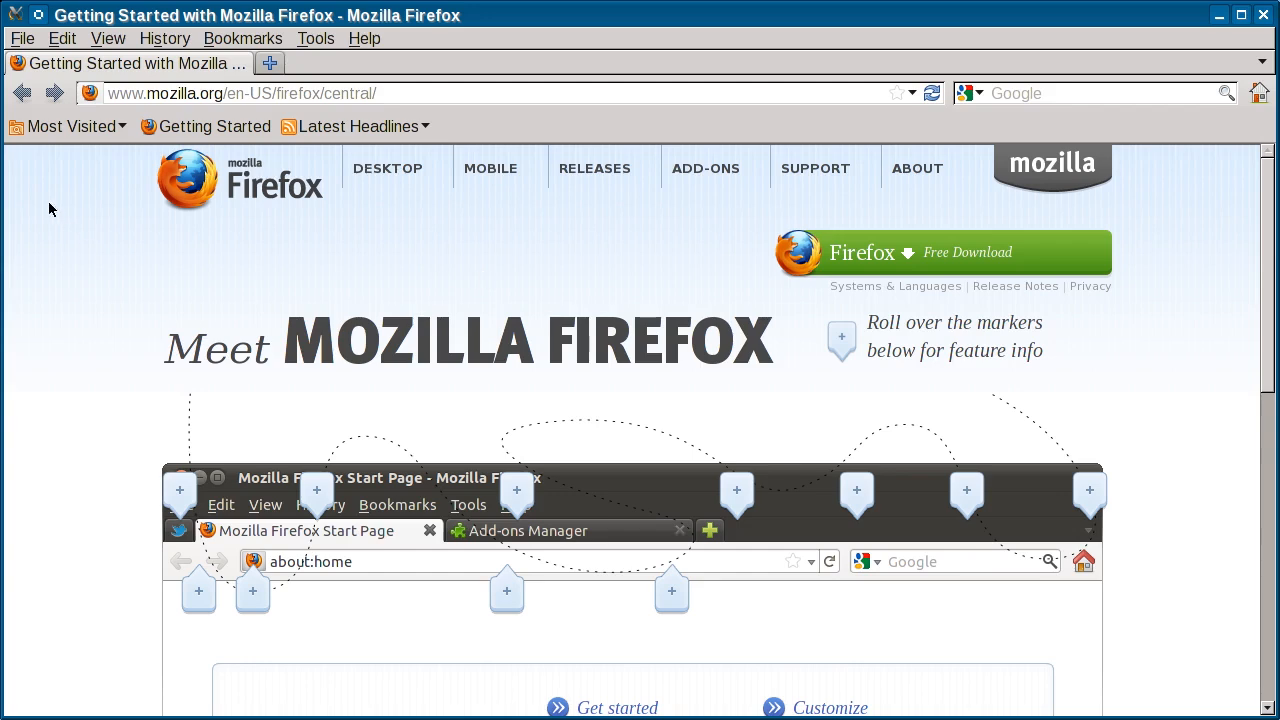
Customize the toolbars and drag the Saved Passwords button onto the navigation toolbar
click(108, 38)
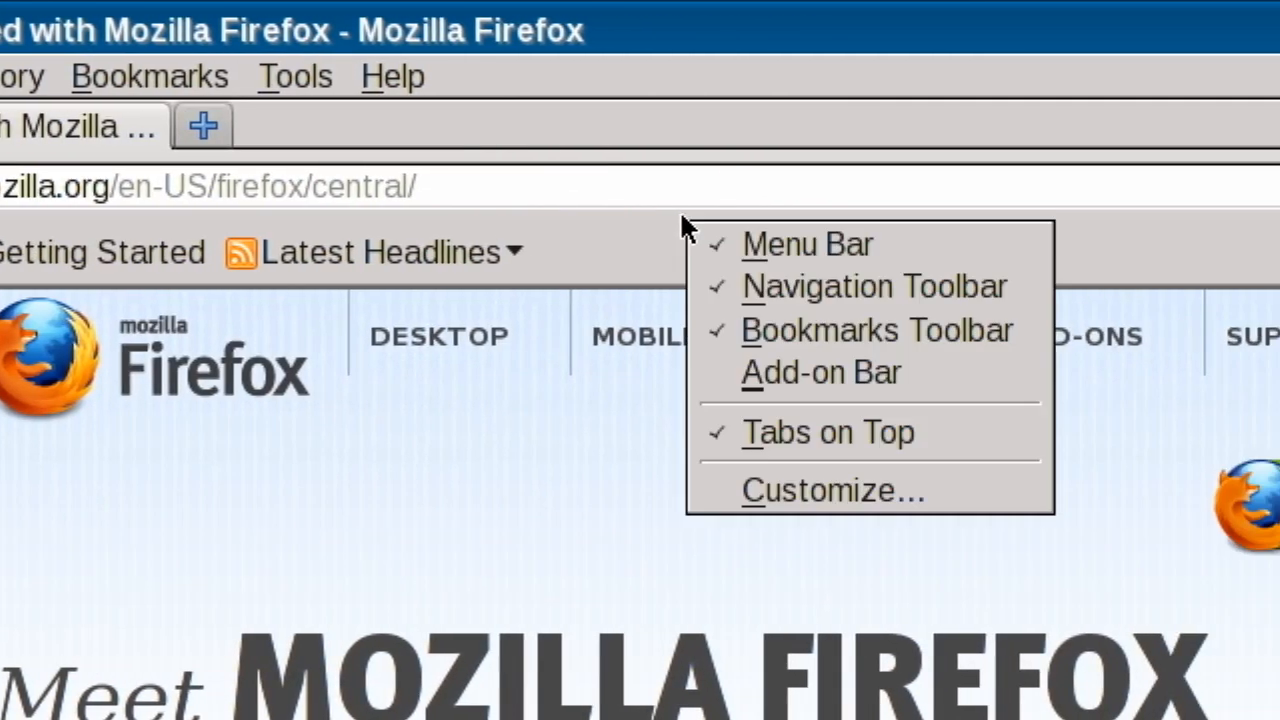
click(832, 490)
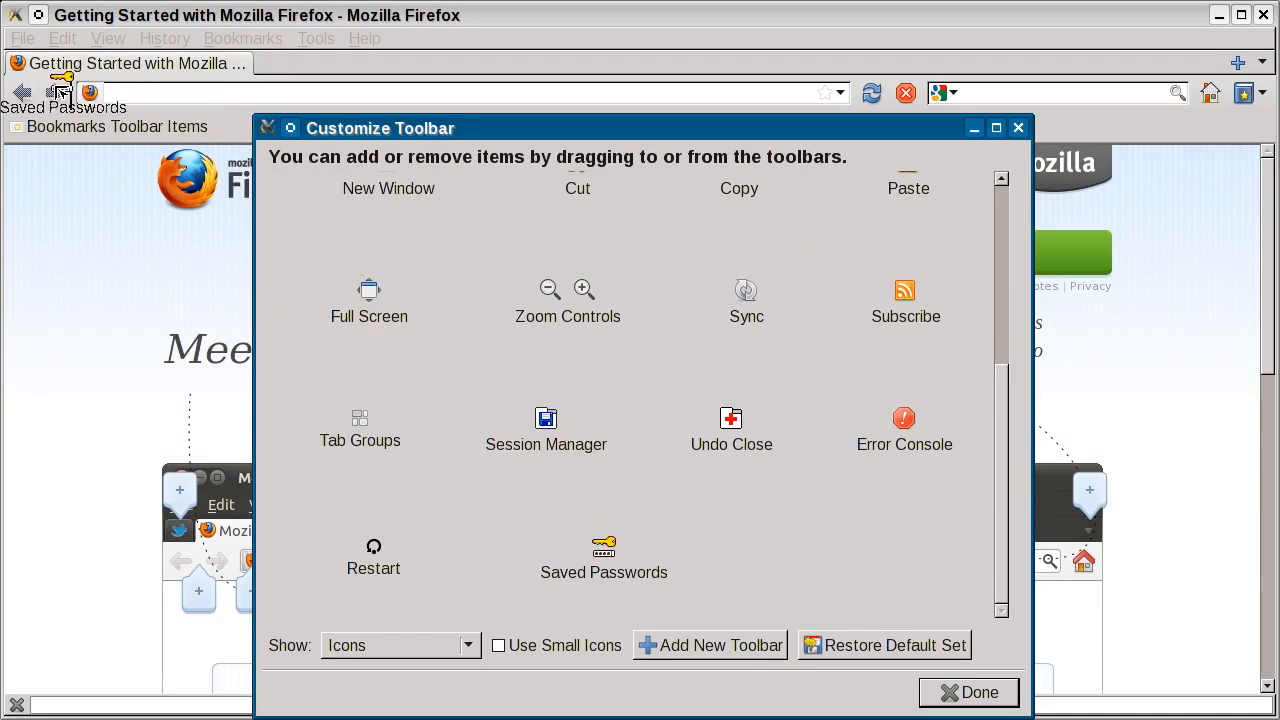
drag(604, 556, 88, 92)
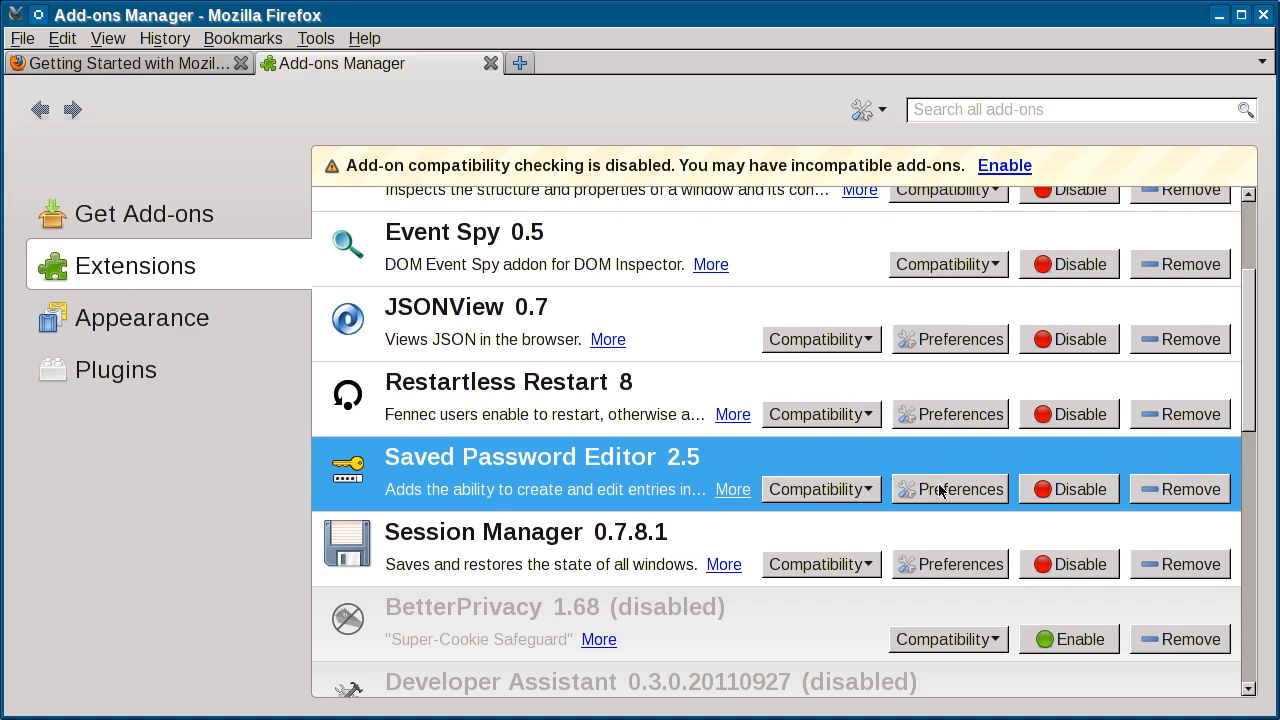
Show the Saved Password Editor preferences from the Add-ons Manager and close them
click(948, 488)
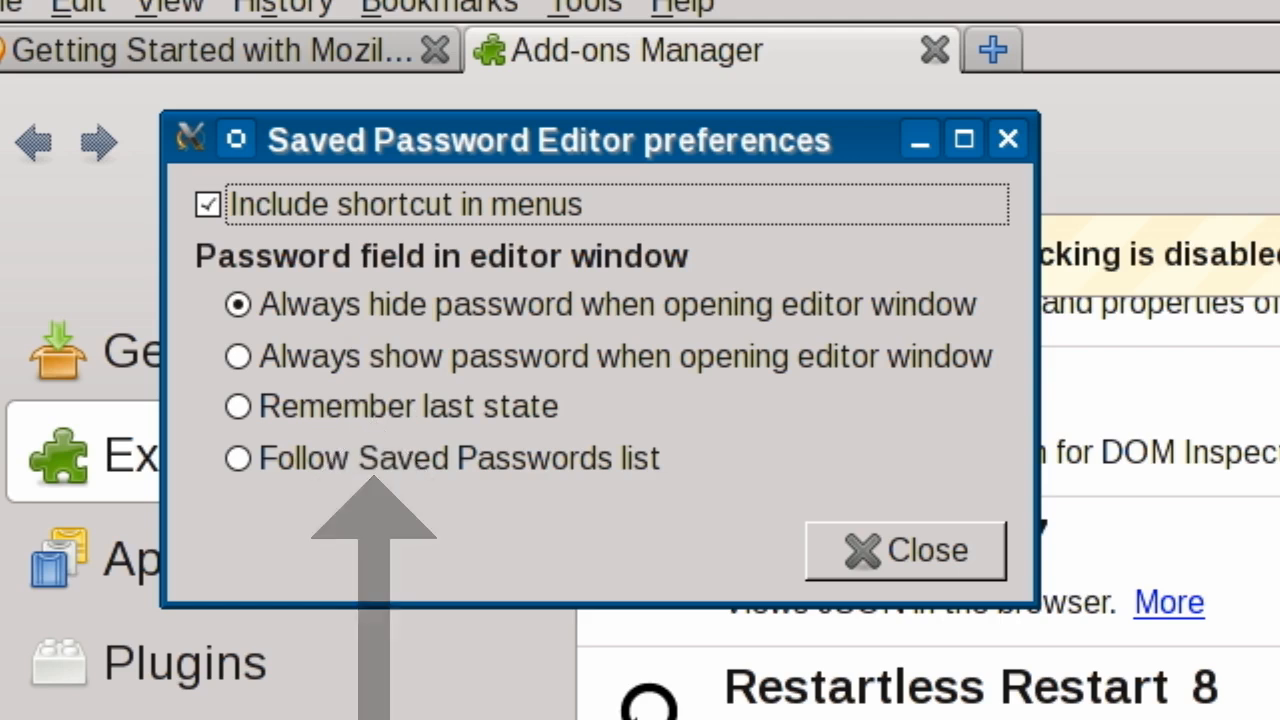
click(904, 550)
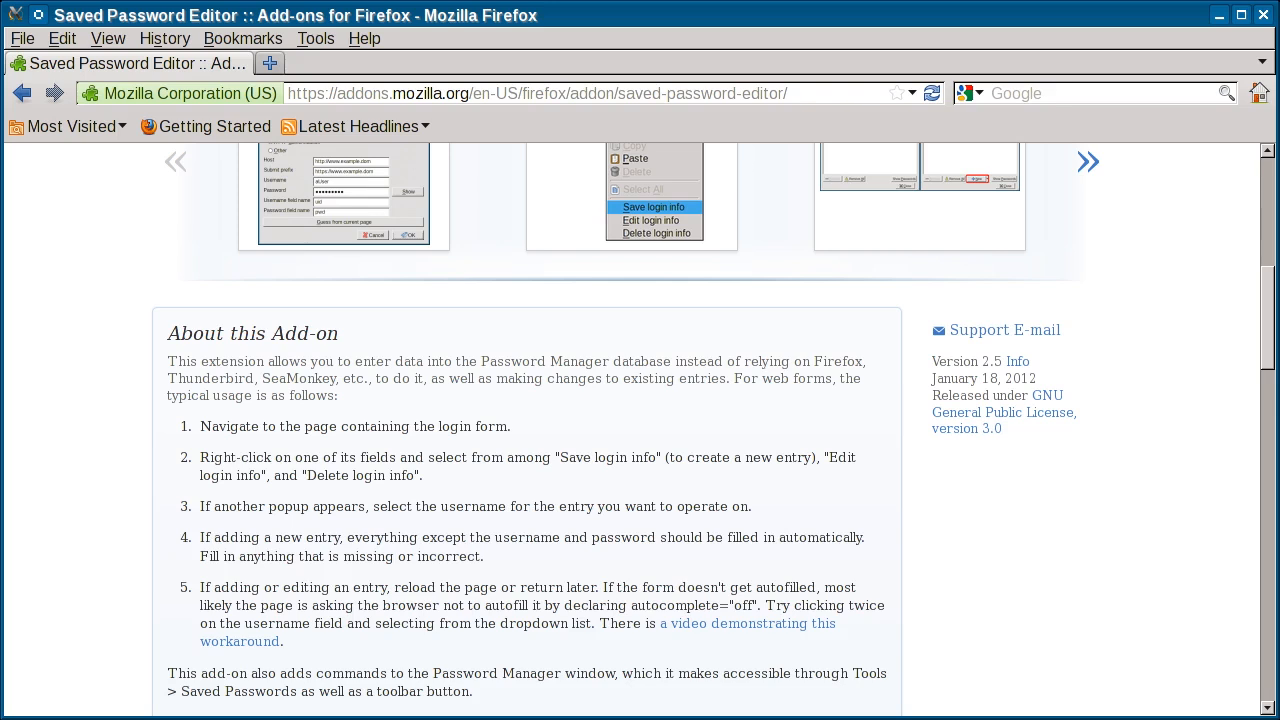